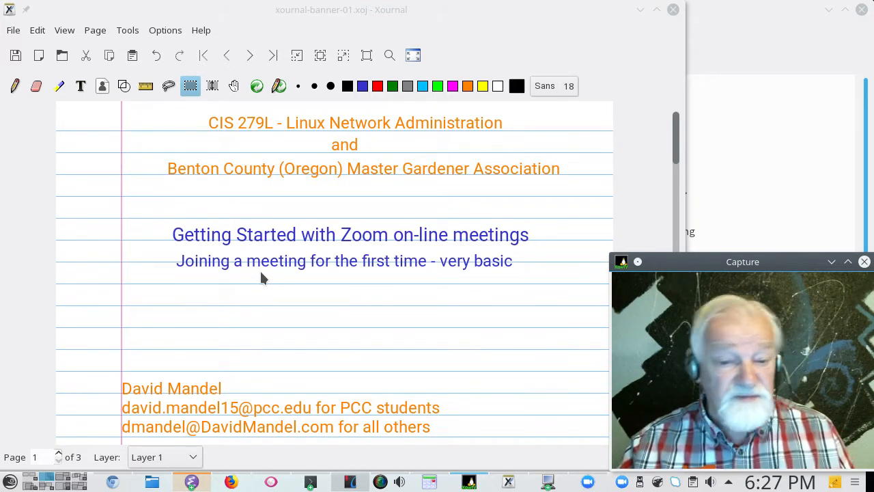
mouse_move(342, 308)
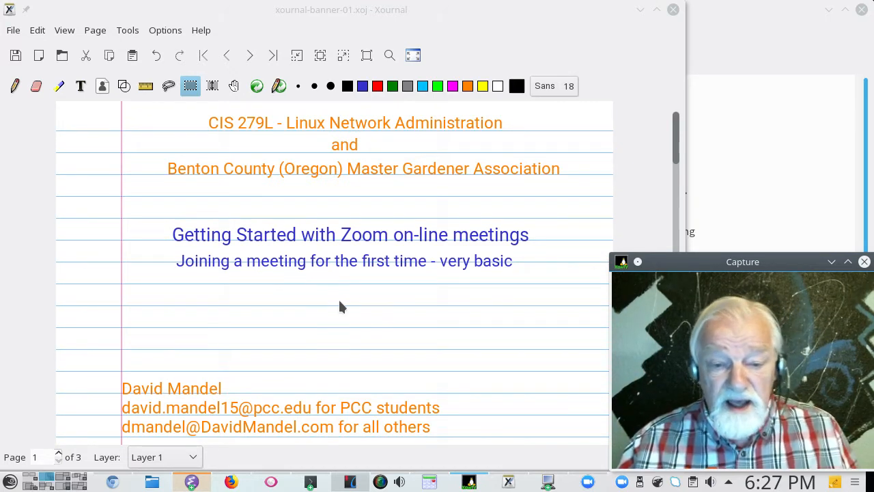
mouse_move(351, 302)
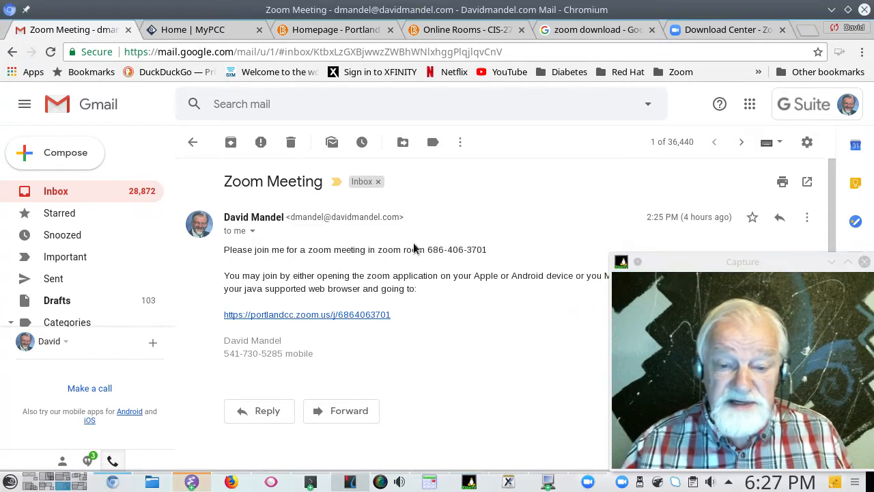
mouse_move(421, 274)
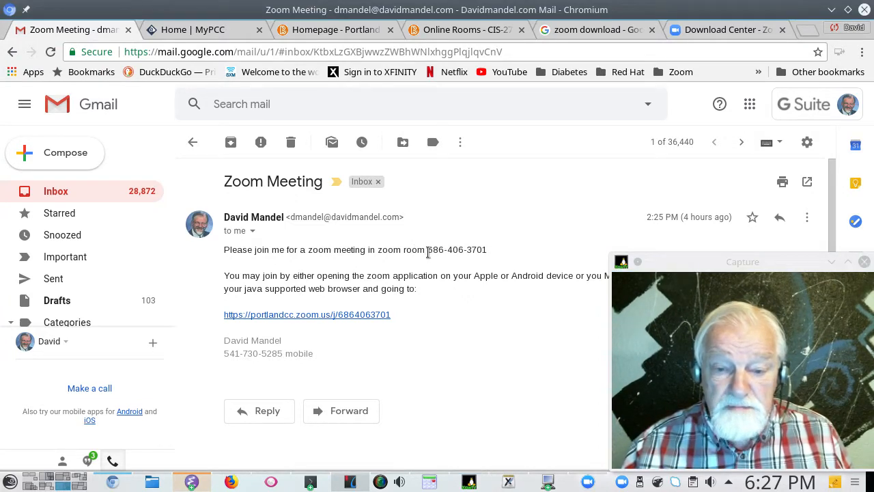
double_click(457, 250)
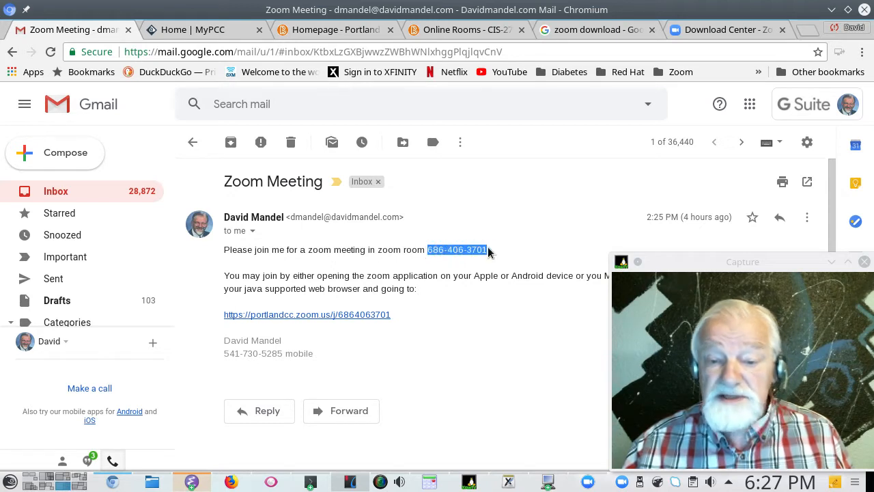
mouse_move(603, 200)
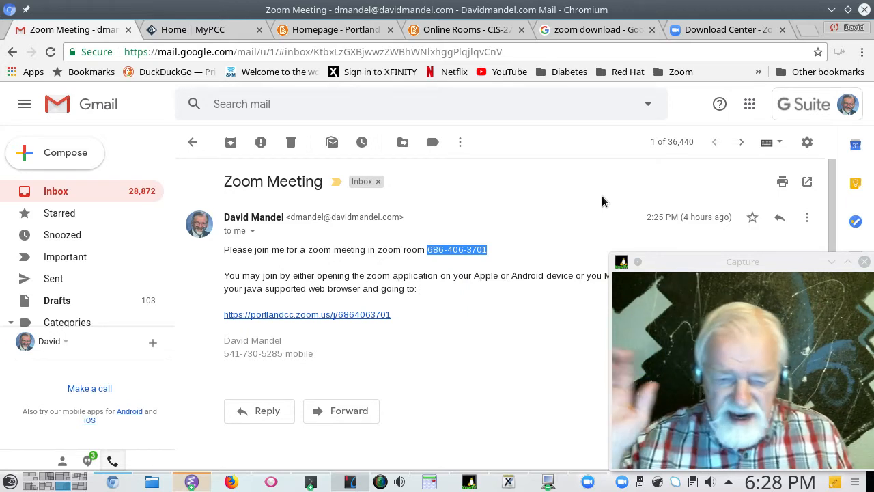
mouse_move(298, 342)
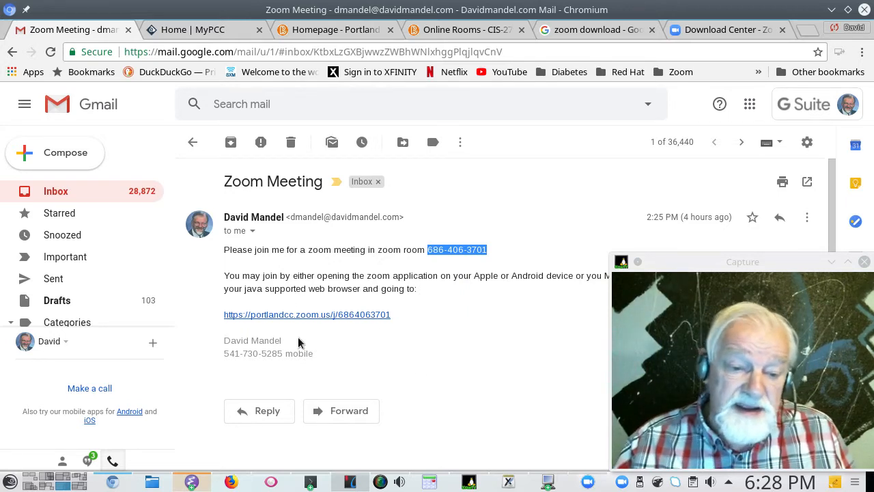
mouse_move(317, 324)
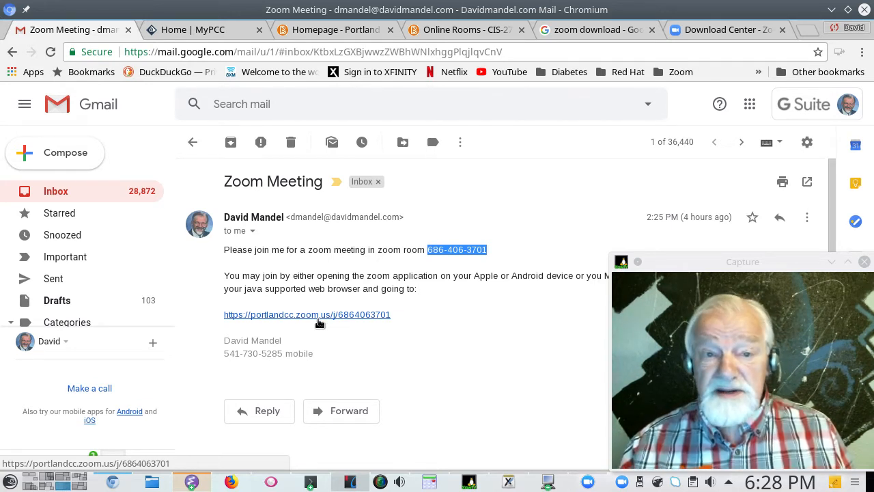
mouse_move(591, 29)
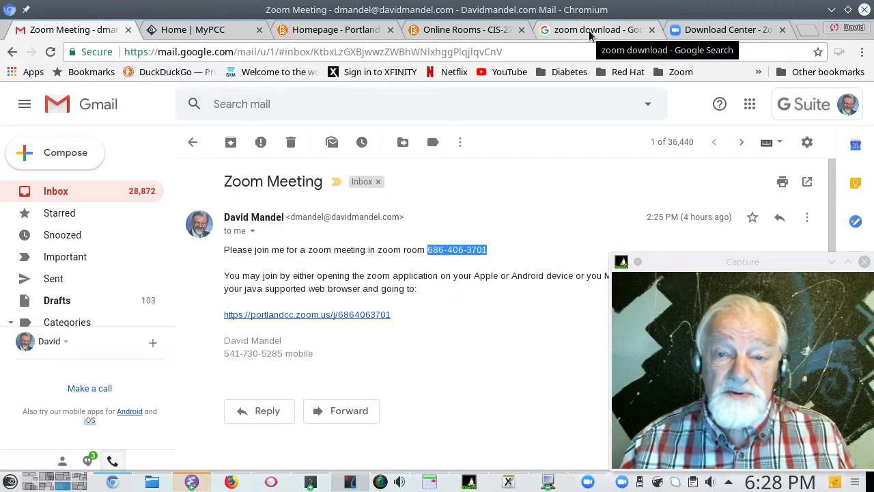
- Review the 'zoom download' Google results down to the Download Center - Zoom link
left_click(594, 29)
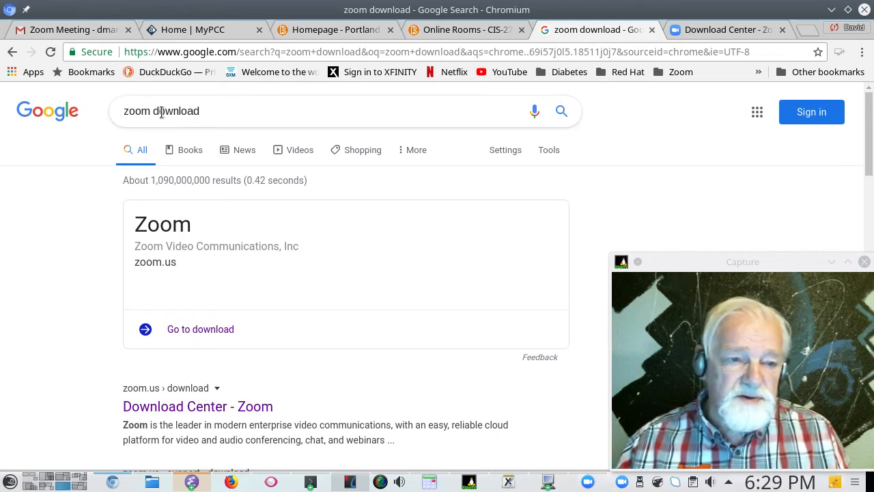
mouse_move(172, 111)
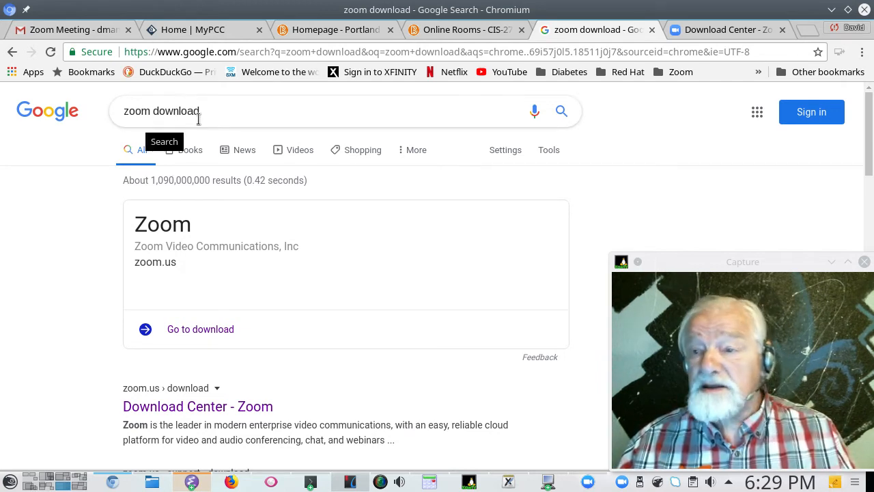
mouse_move(321, 205)
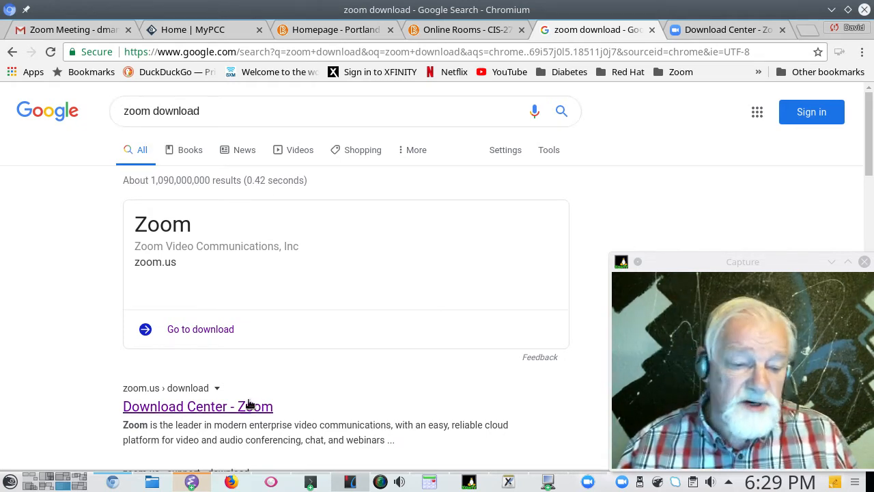
scroll("down", 3)
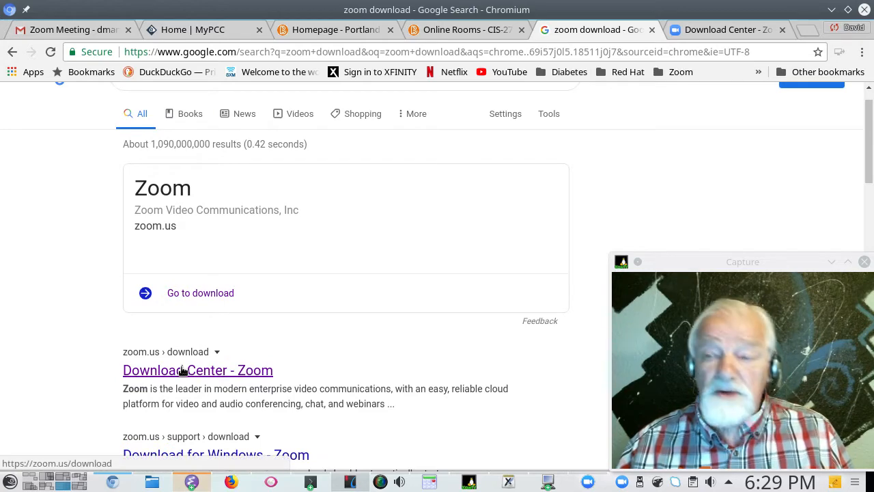
- Go to the Zoom Download Center page (zoom.us/download) for the Linux client
left_click(198, 370)
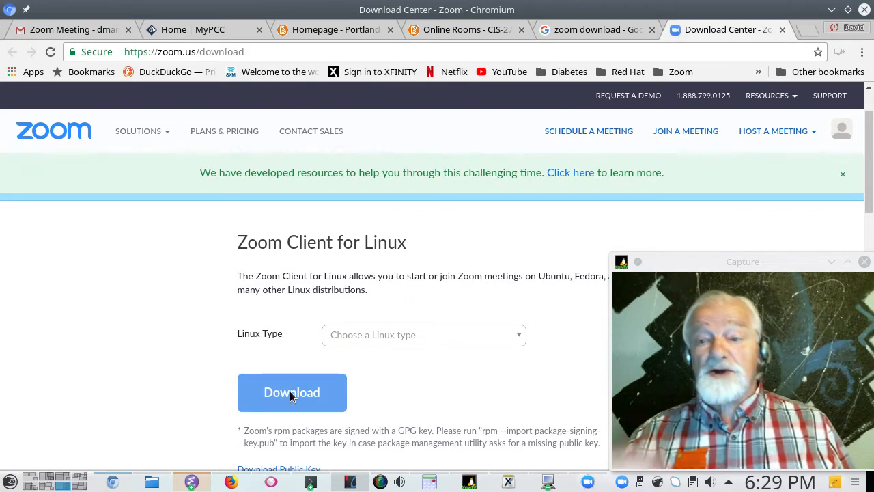
mouse_move(353, 324)
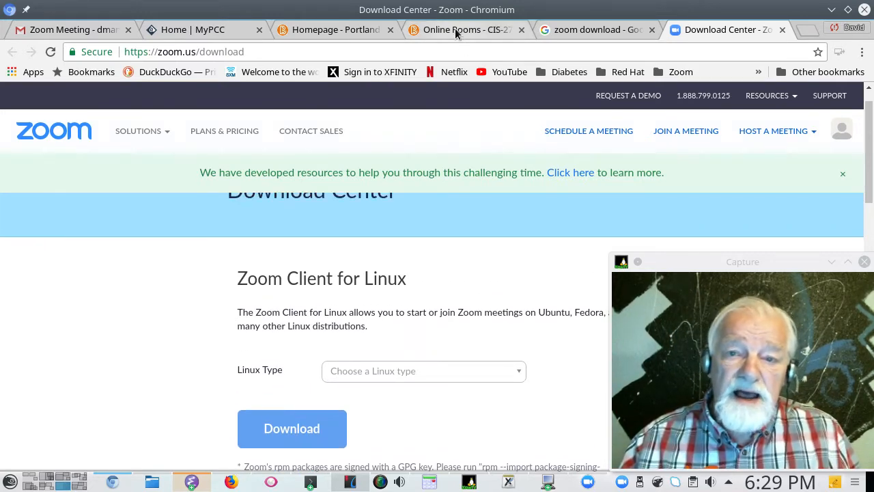
left_click(466, 29)
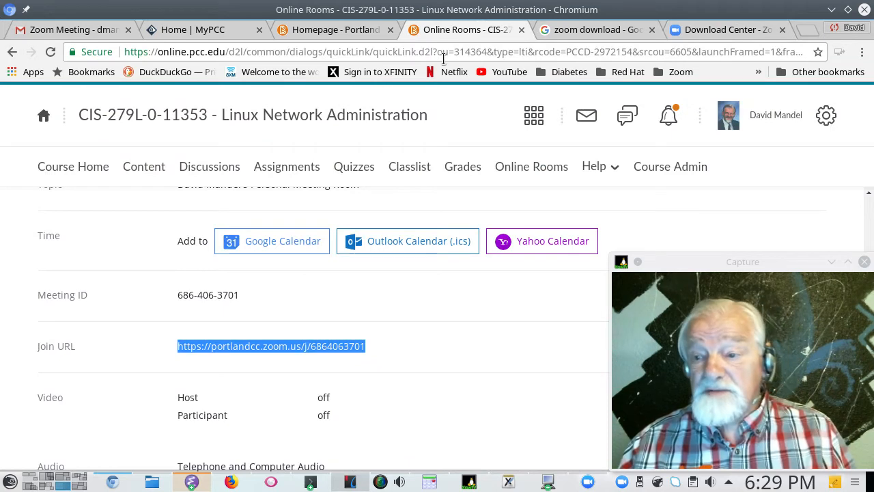
mouse_move(334, 29)
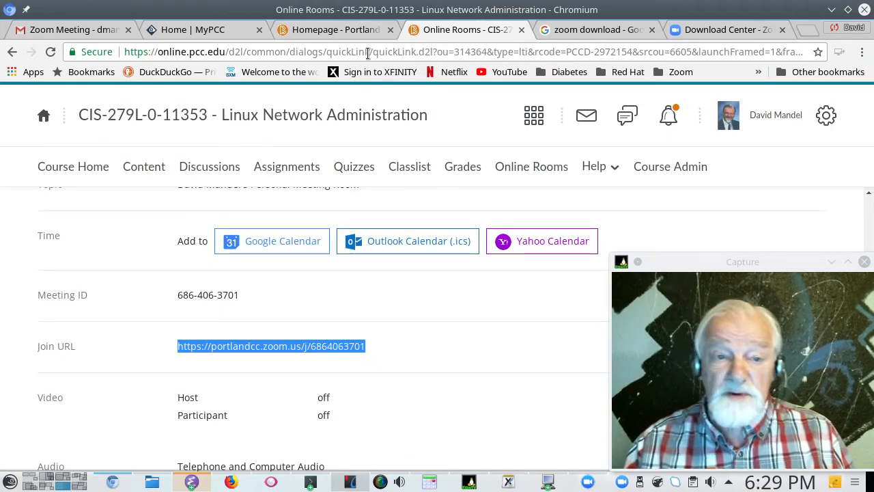
mouse_move(7, 48)
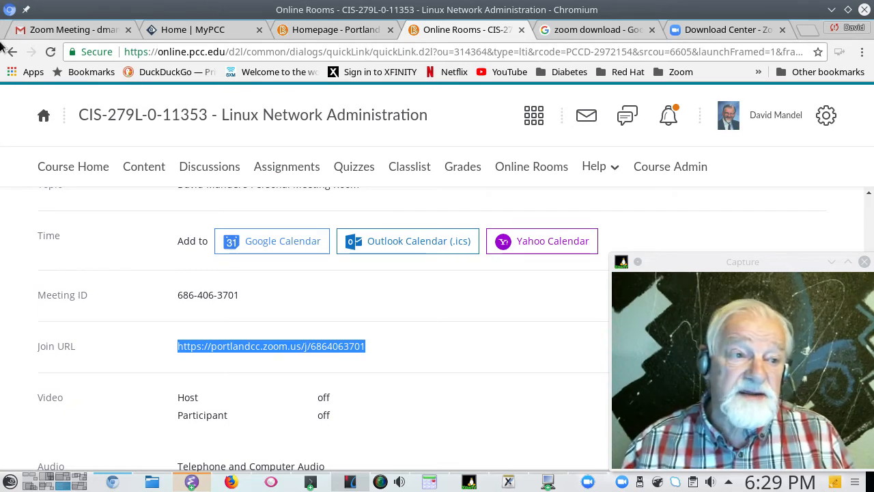
left_click(72, 29)
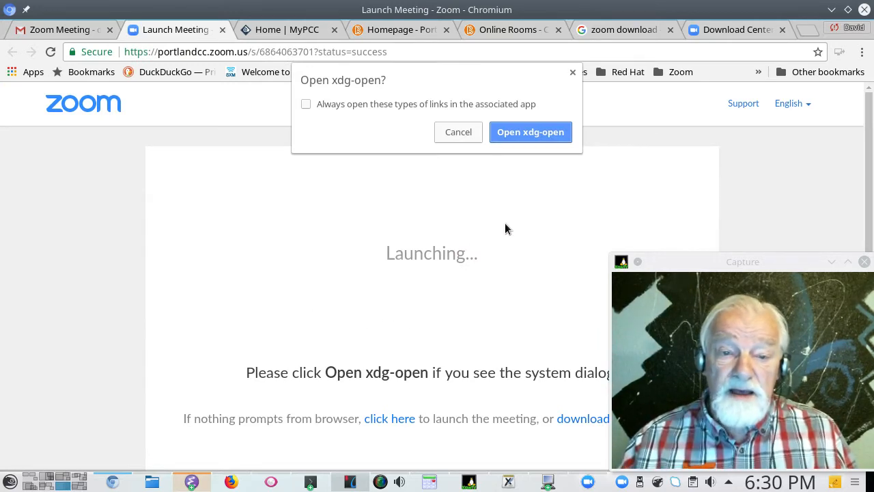
left_click(531, 132)
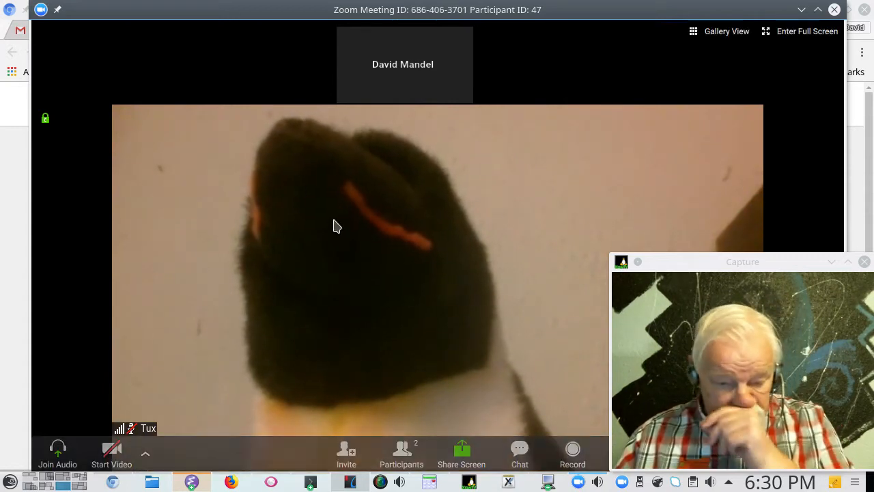
mouse_move(328, 265)
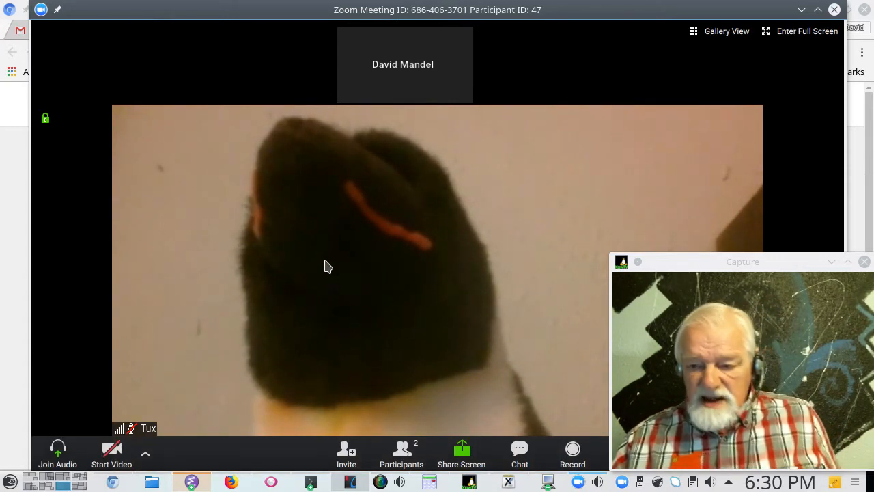
mouse_move(634, 273)
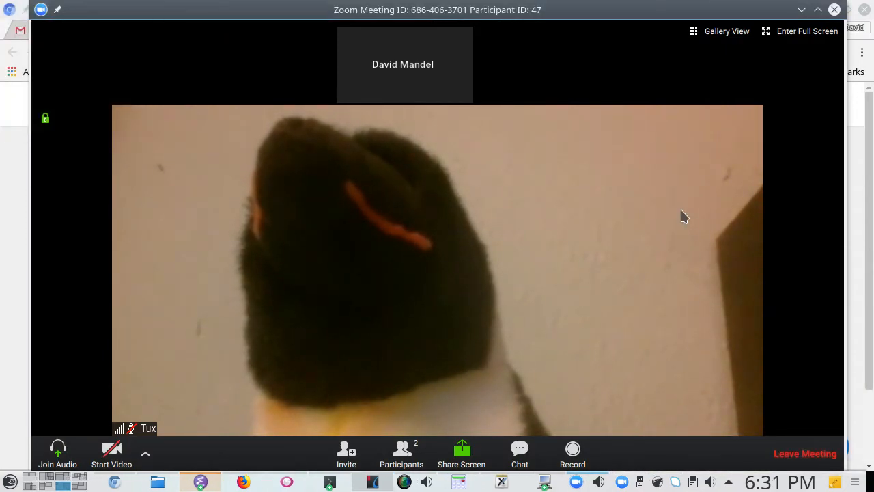
mouse_move(591, 204)
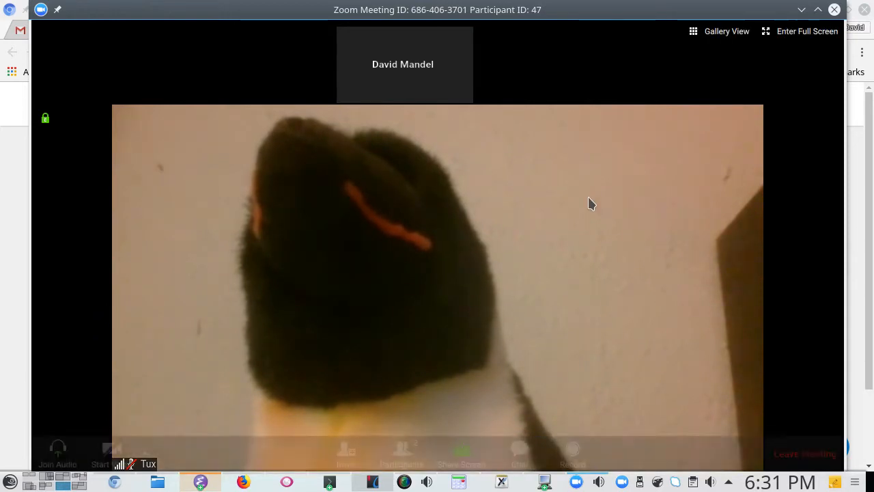
mouse_move(321, 251)
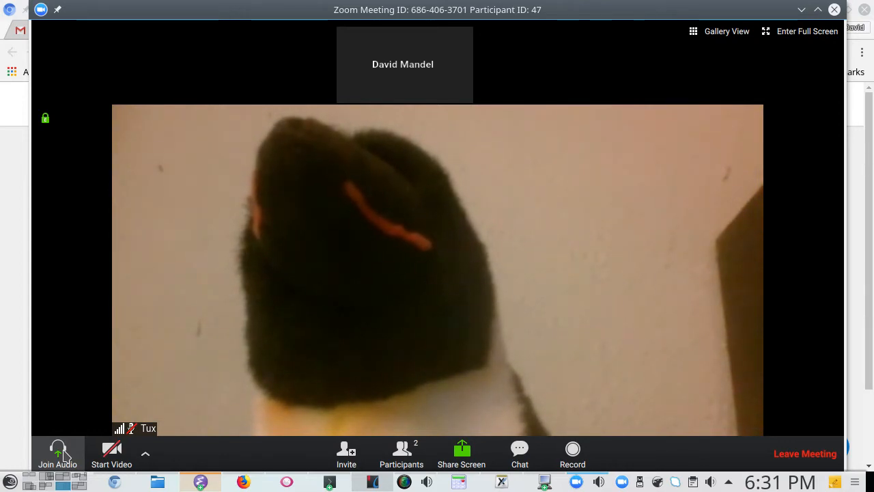
left_click(58, 453)
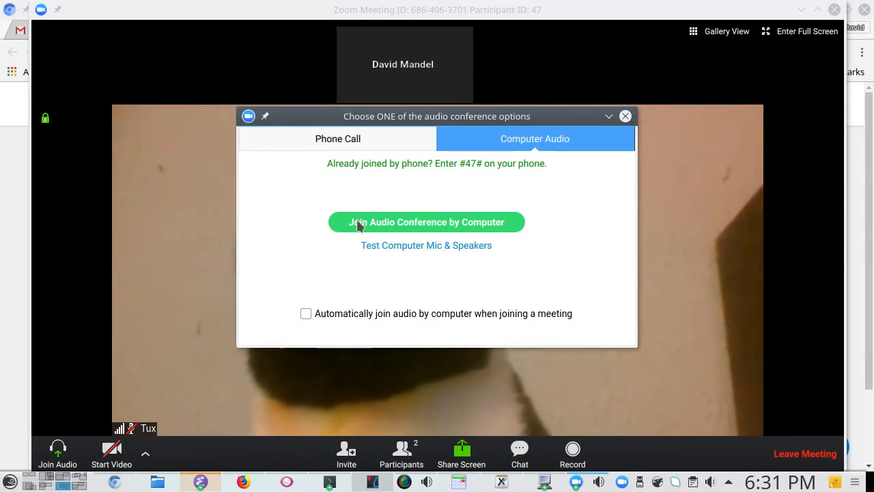
mouse_move(415, 238)
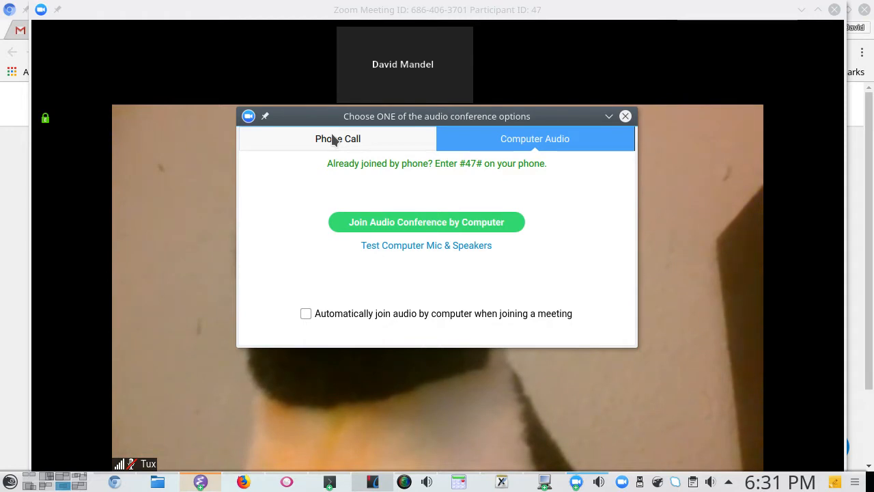
mouse_move(468, 222)
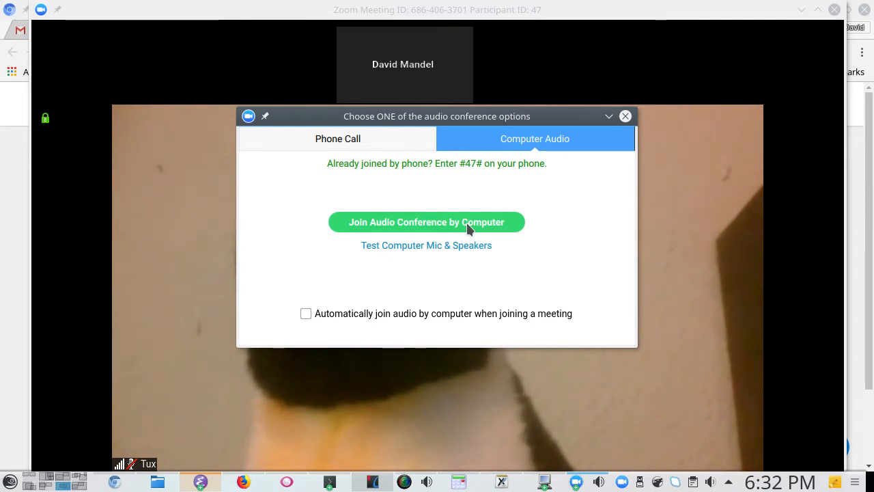
mouse_move(410, 219)
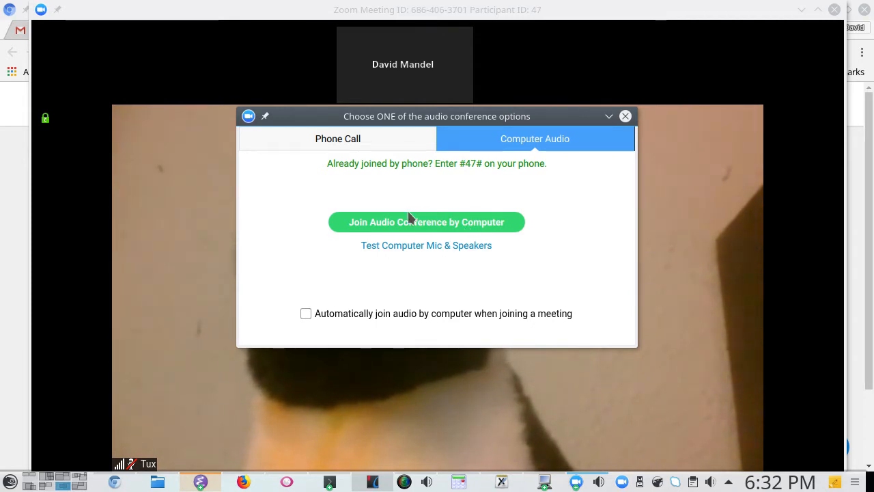
mouse_move(426, 245)
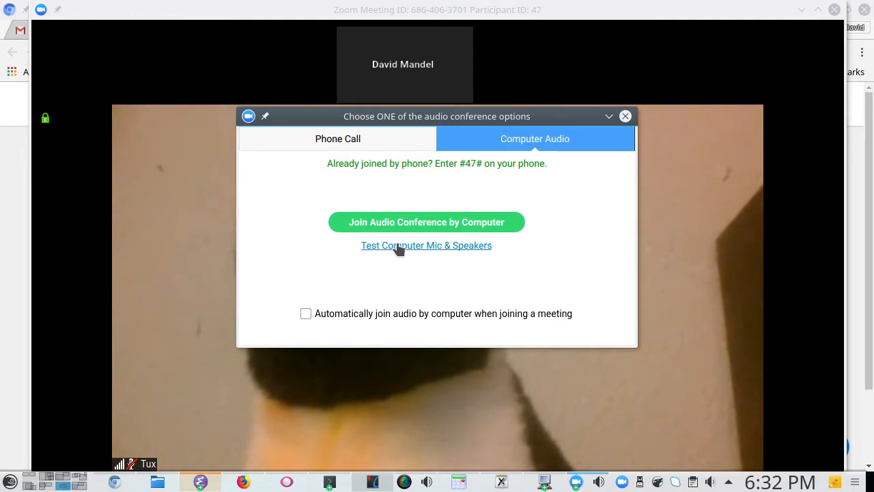
mouse_move(449, 252)
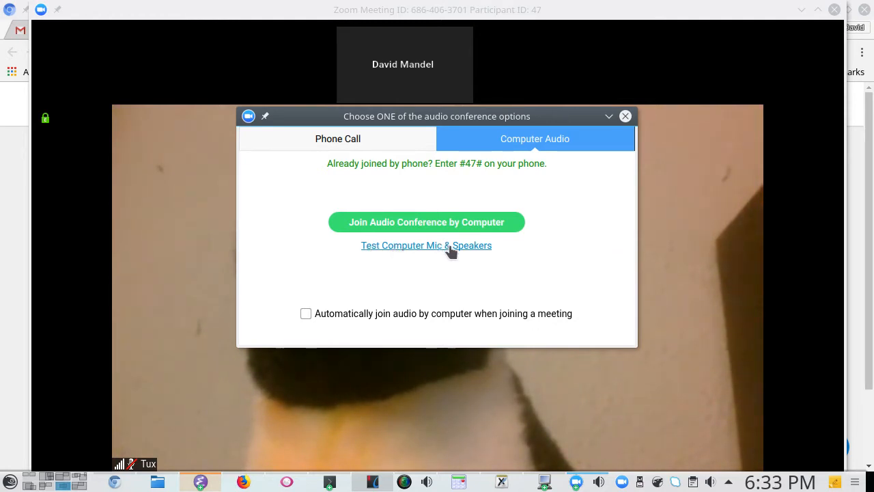
mouse_move(464, 251)
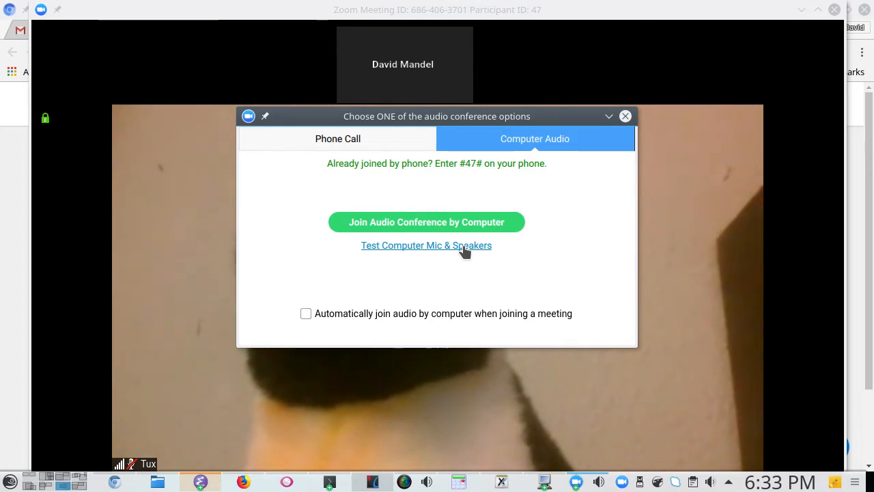
mouse_move(404, 252)
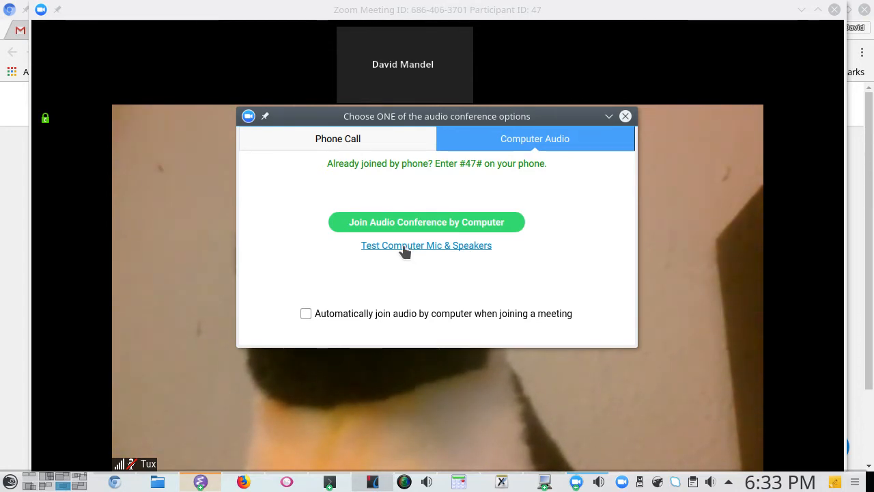
left_click(426, 245)
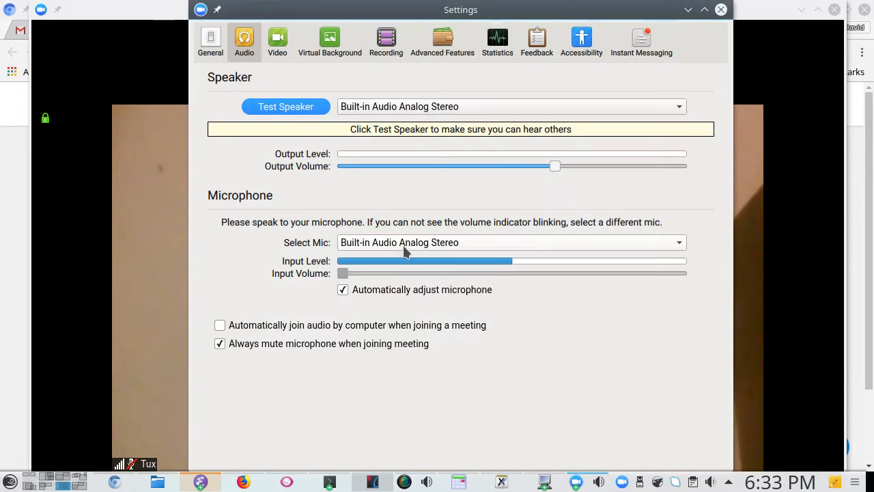
mouse_move(660, 201)
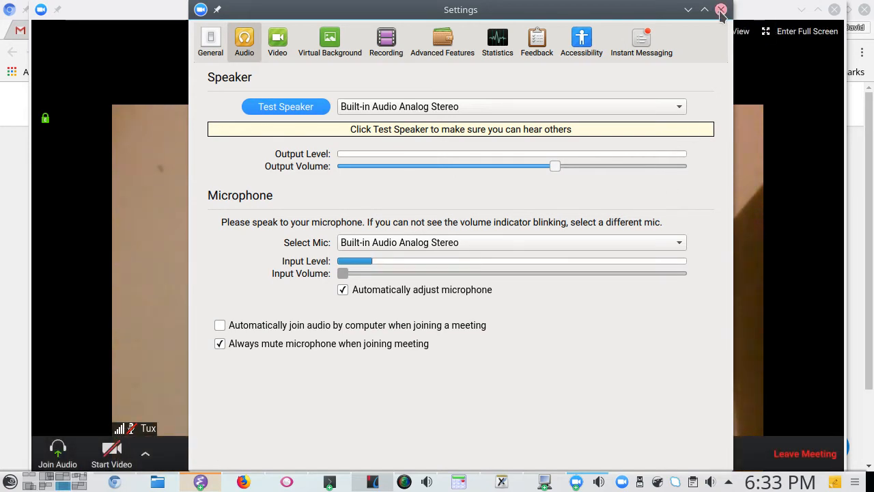
left_click(721, 10)
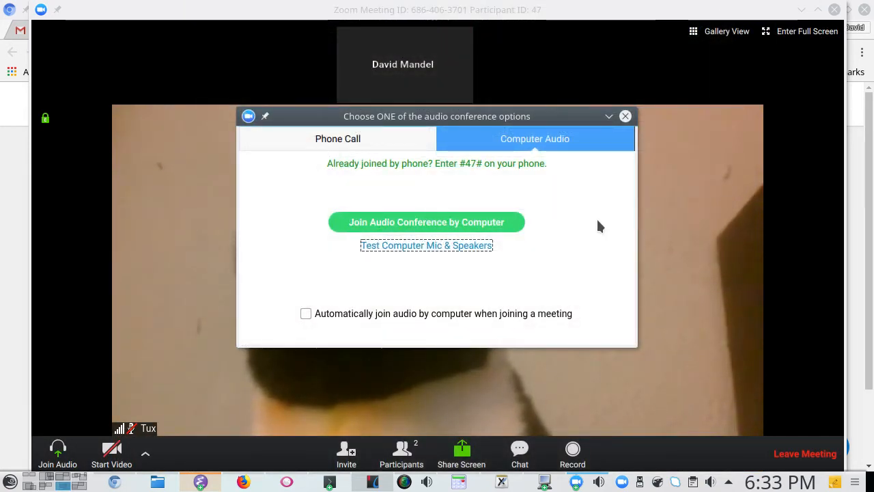
mouse_move(478, 240)
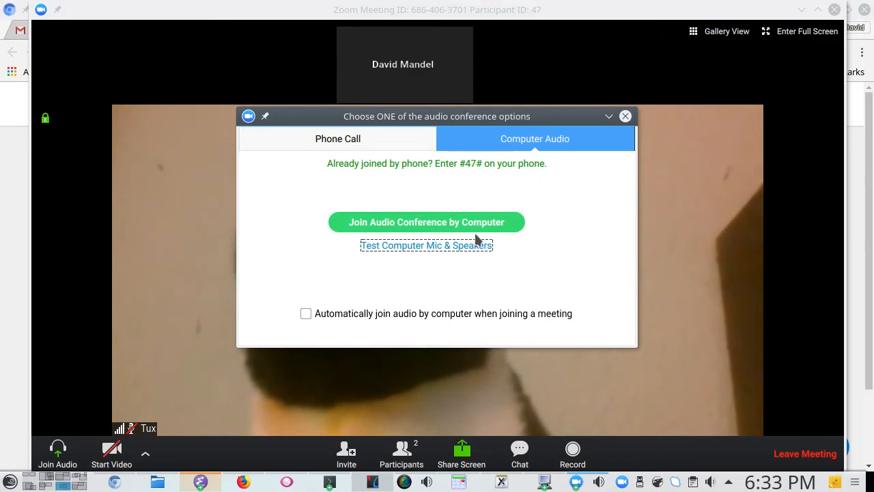
- Join the meeting audio by computer and toggle the microphone, leaving it muted
left_click(426, 222)
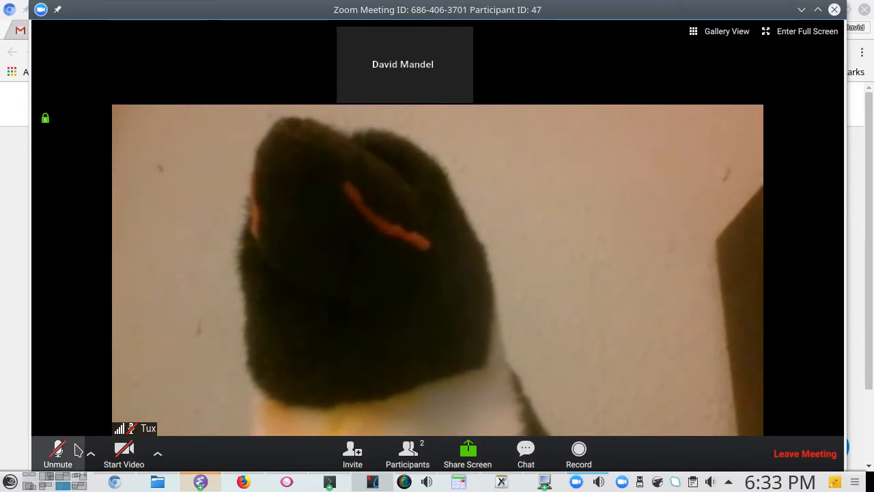
mouse_move(58, 450)
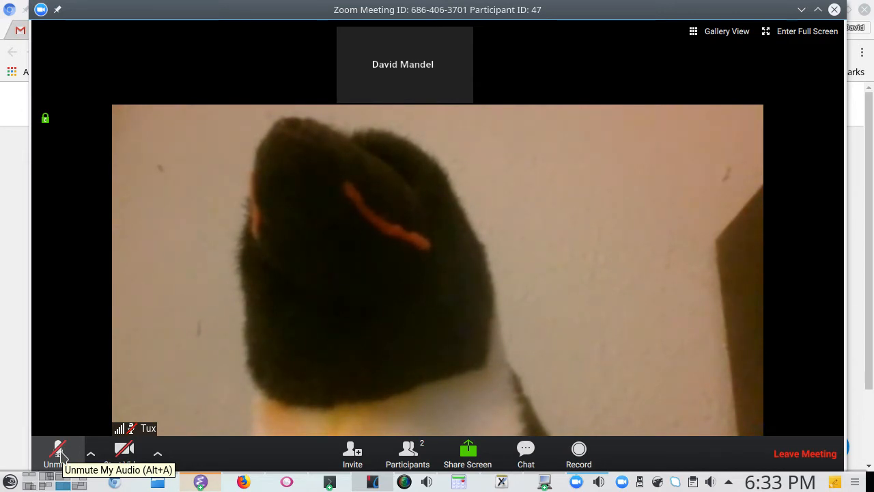
left_click(58, 453)
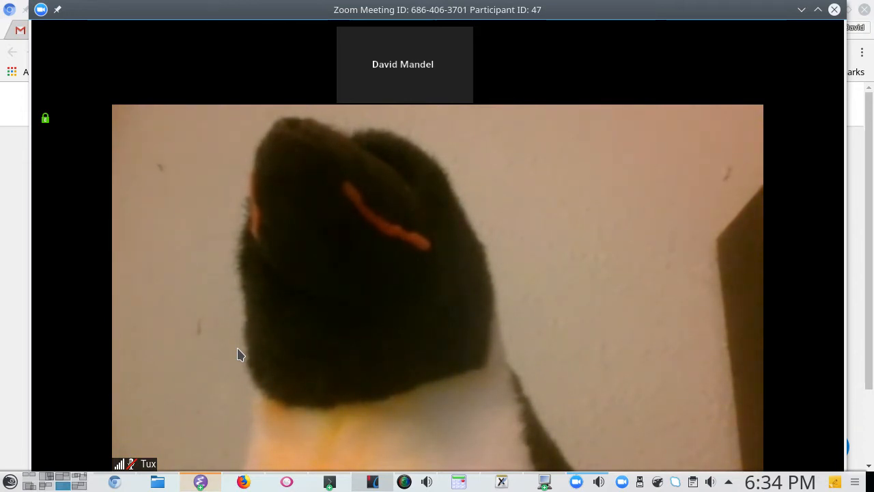
mouse_move(205, 276)
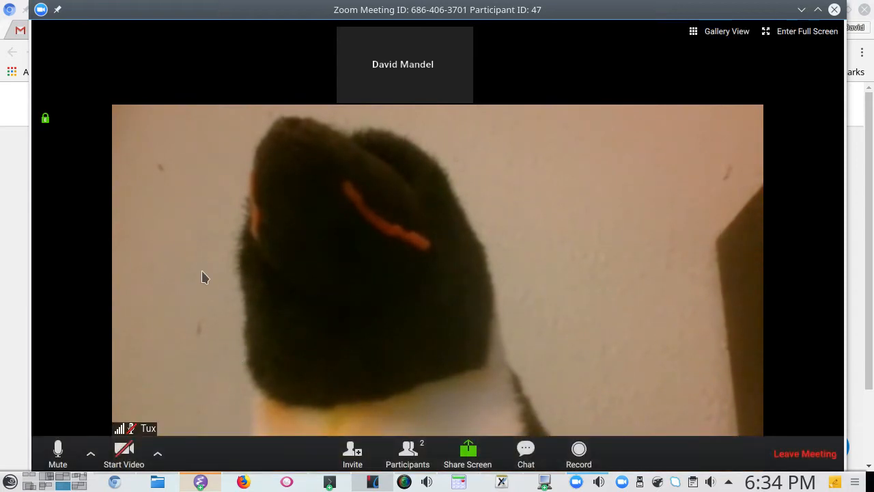
mouse_move(213, 284)
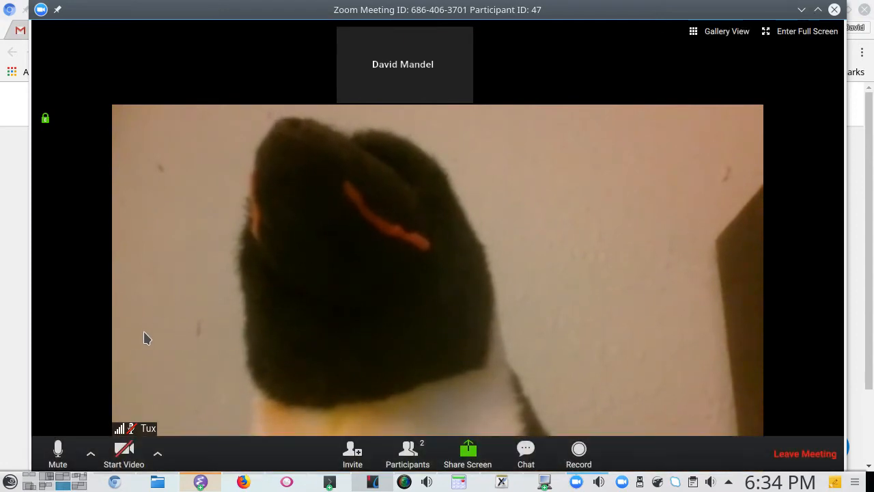
mouse_move(137, 363)
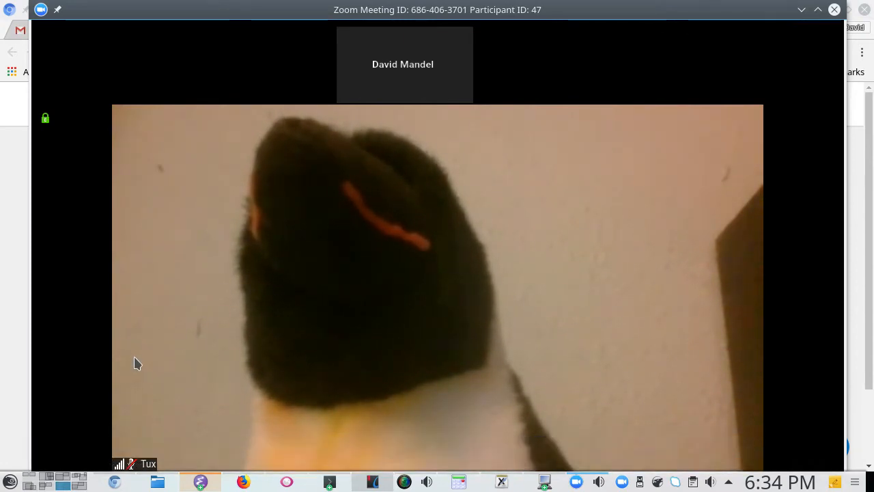
mouse_move(200, 366)
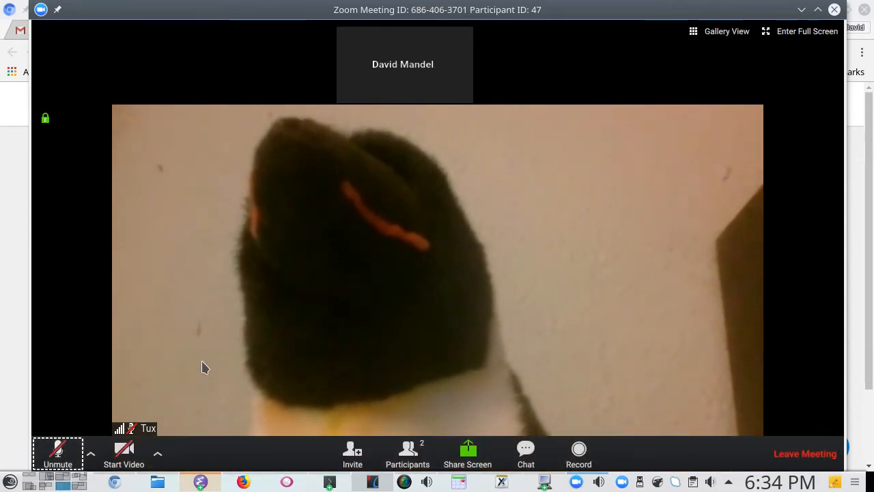
mouse_move(360, 308)
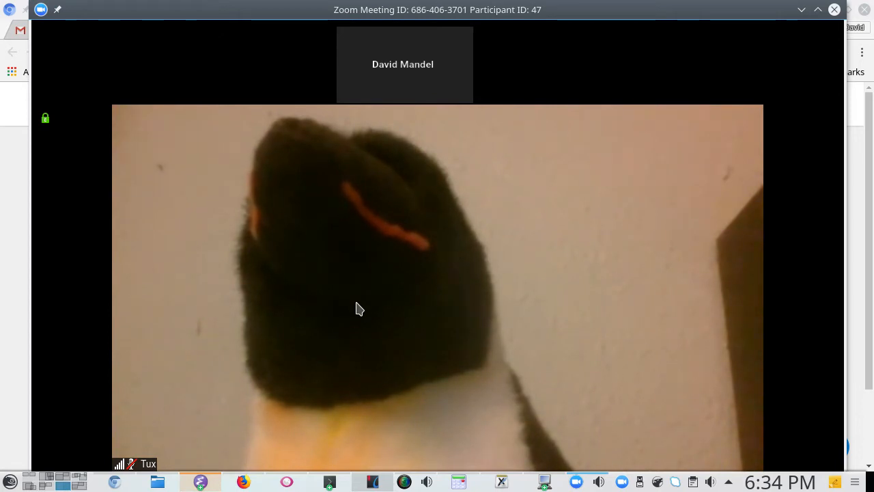
mouse_move(280, 284)
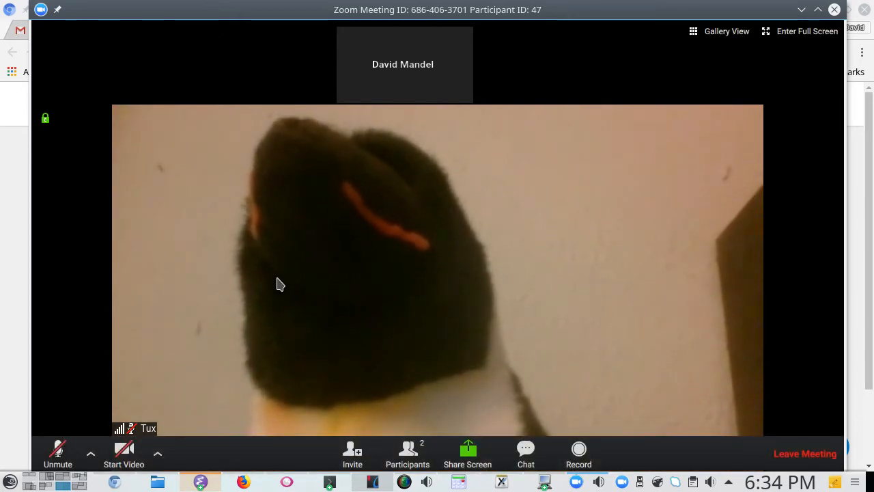
mouse_move(243, 370)
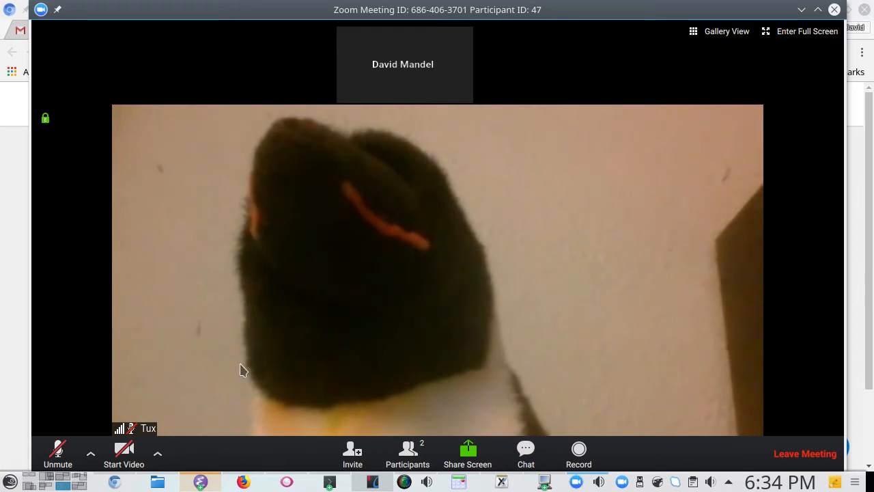
- Turn the camera video on, off, and back on so it shows in the participant tile
left_click(124, 453)
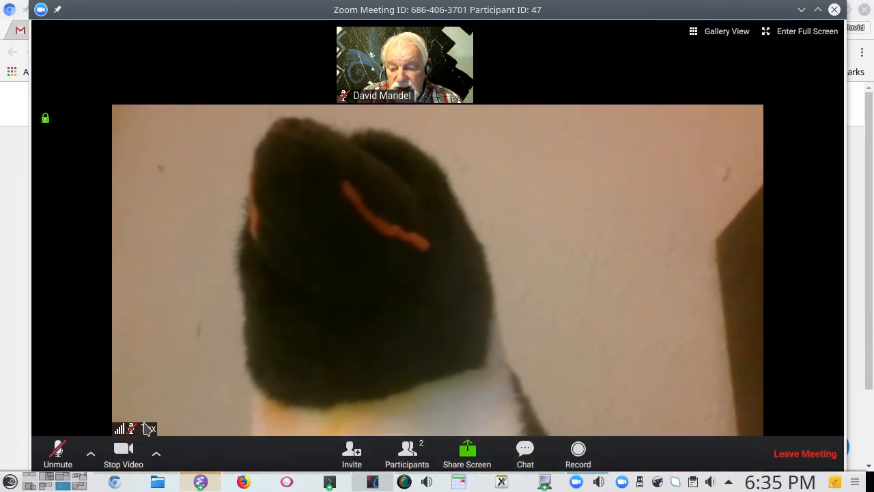
left_click(123, 454)
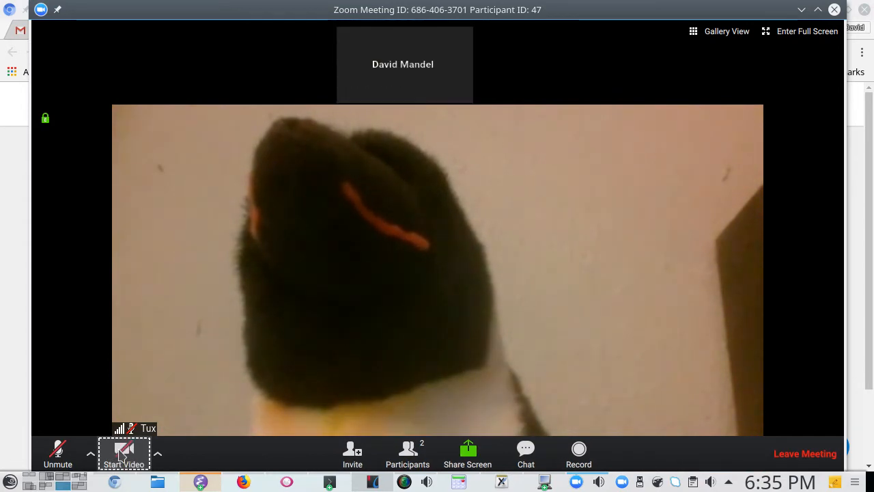
left_click(123, 452)
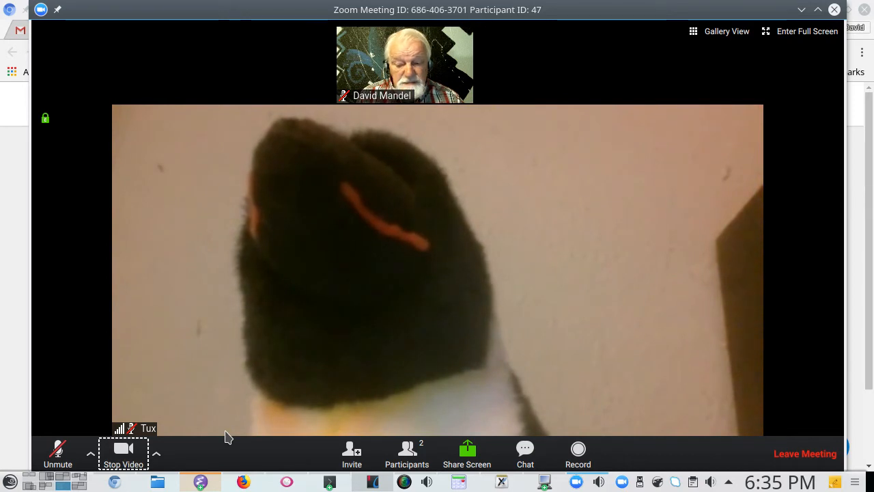
mouse_move(396, 390)
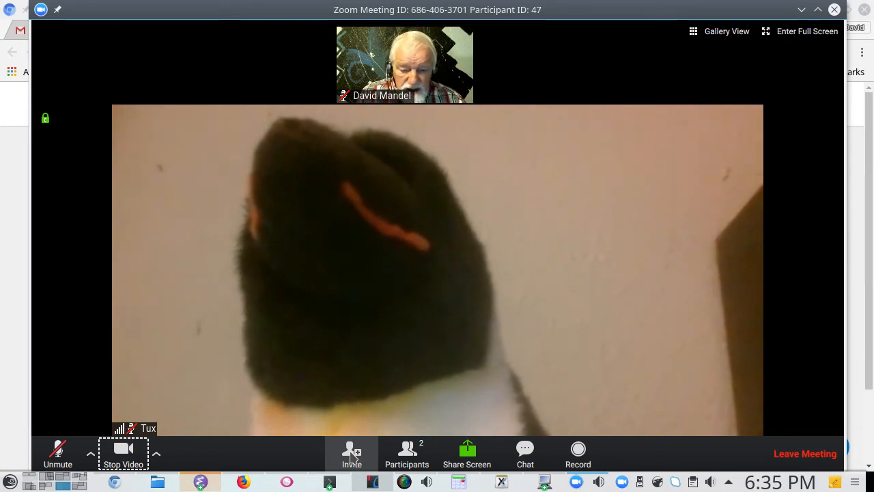
left_click(406, 453)
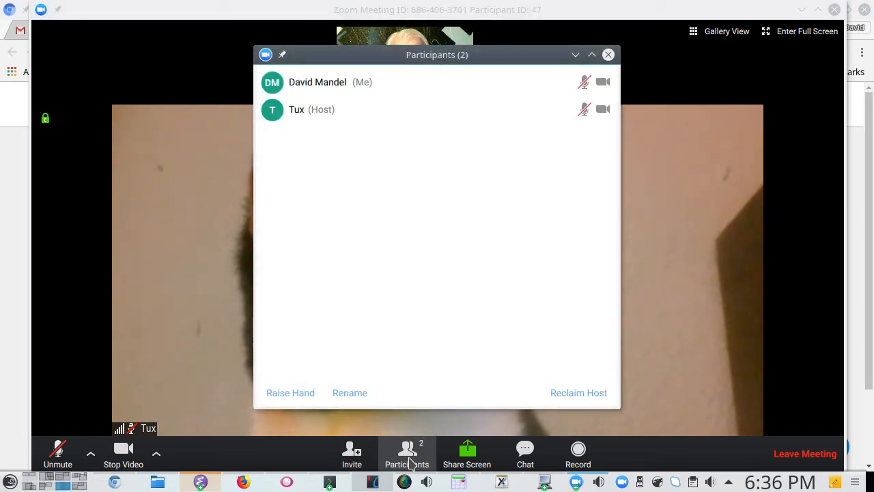
mouse_move(322, 180)
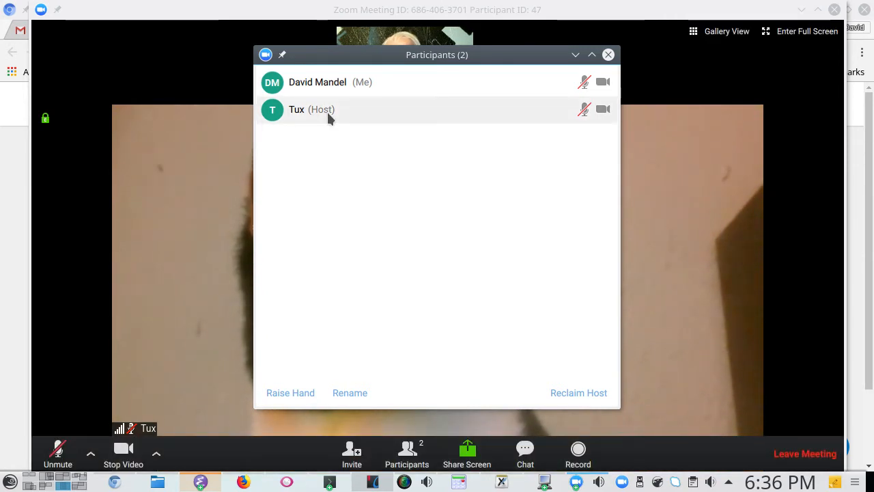
mouse_move(335, 120)
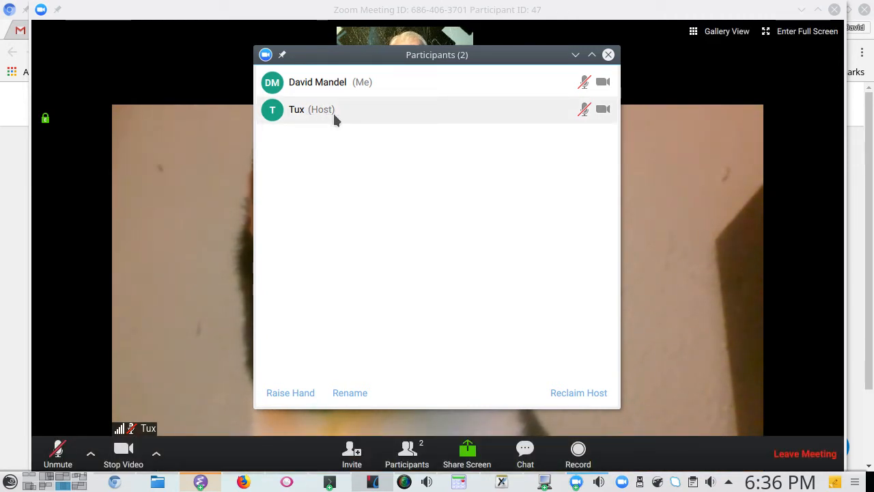
mouse_move(348, 107)
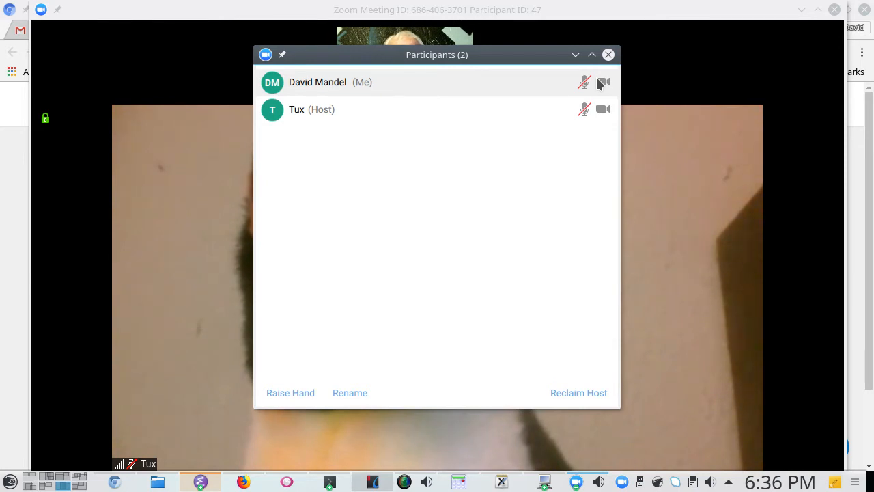
mouse_move(603, 87)
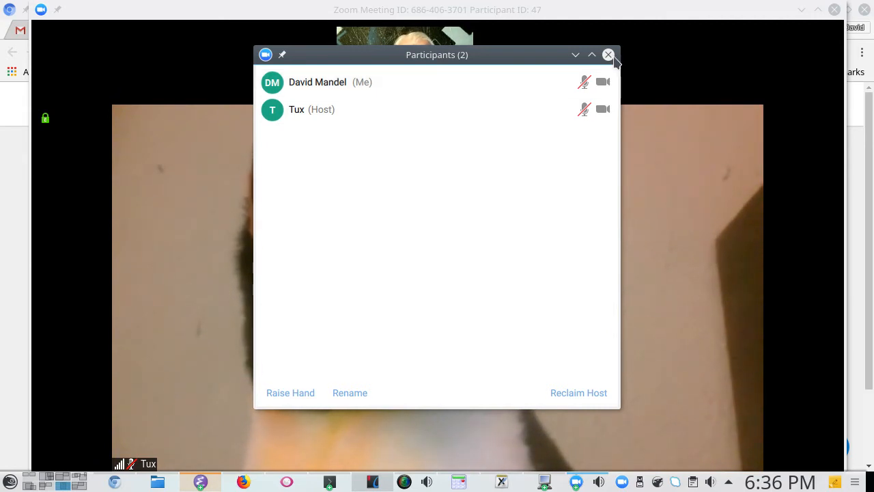
- Close the Participants panel to return to the full video view
left_click(608, 55)
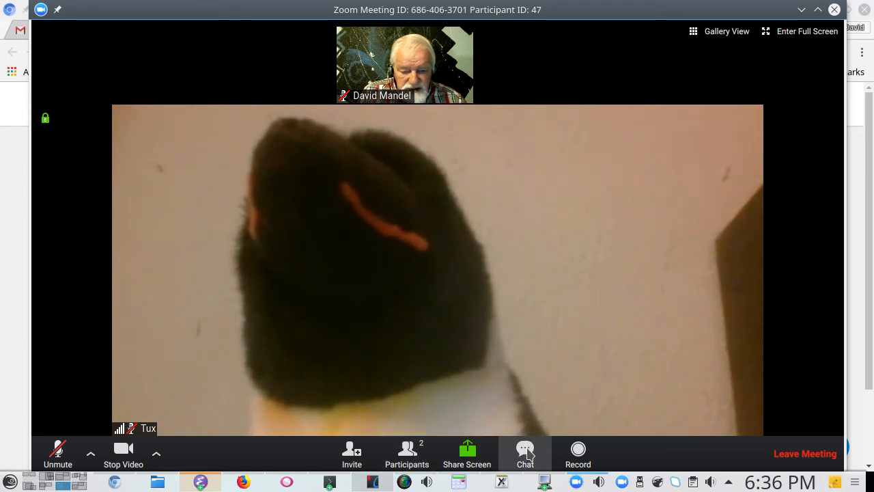
mouse_move(467, 453)
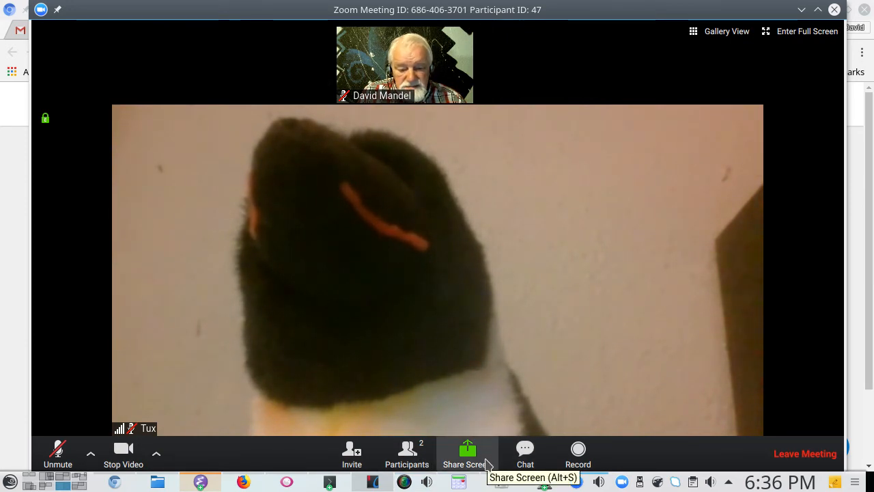
mouse_move(478, 475)
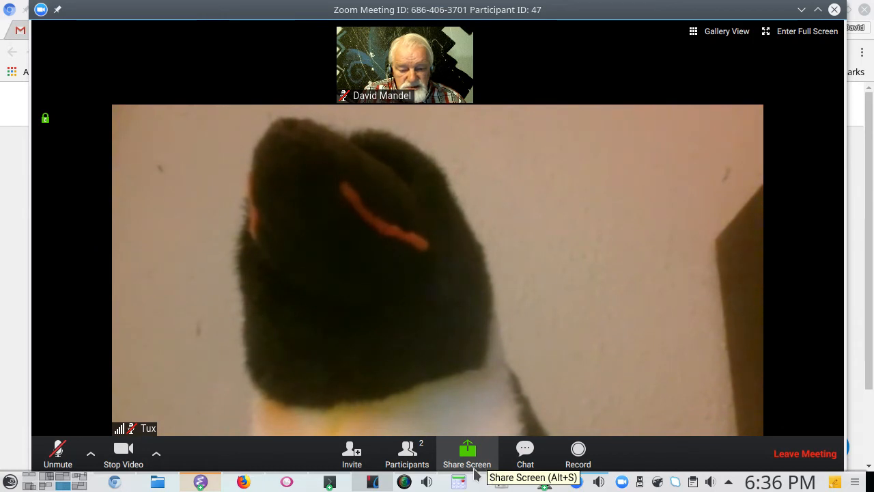
mouse_move(525, 471)
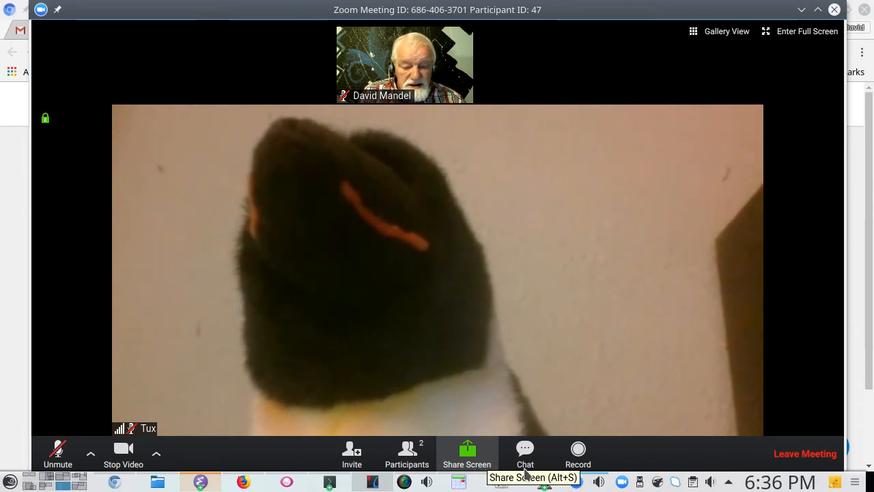
mouse_move(525, 453)
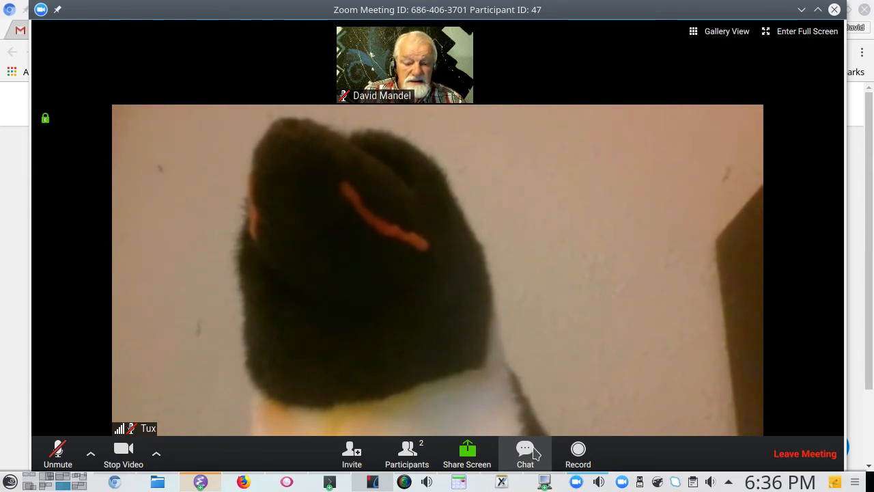
- Send "Hey, I have a question." to everyone in the meeting chat, then close the chat
left_click(525, 453)
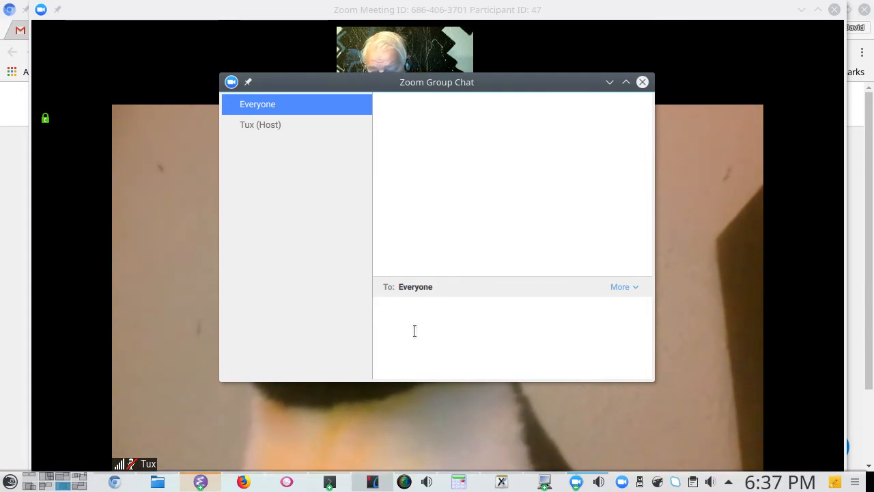
type("He")
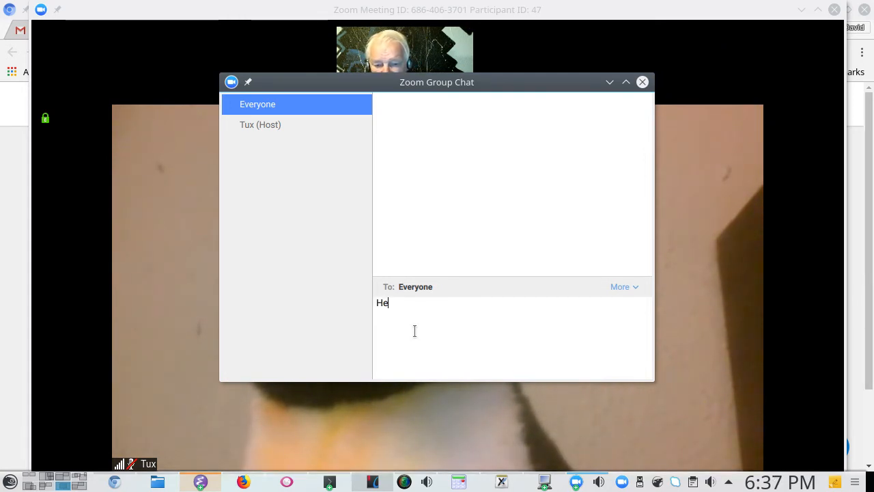
type("y, I")
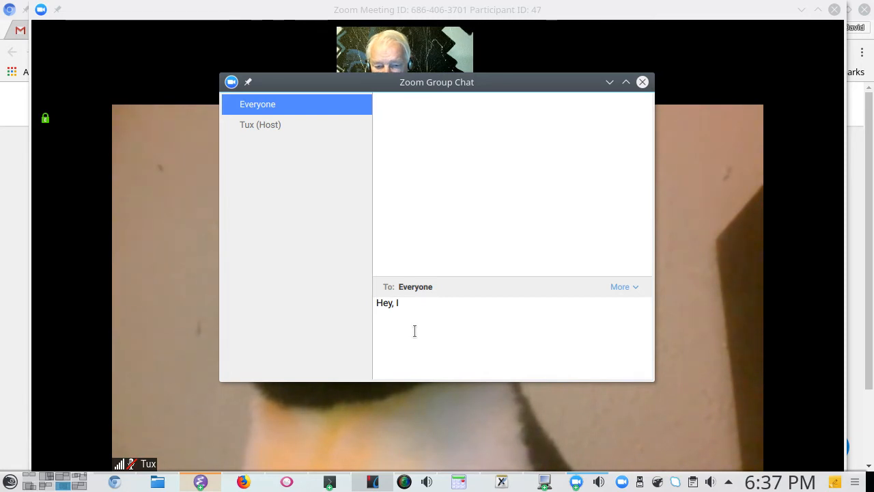
type("have a")
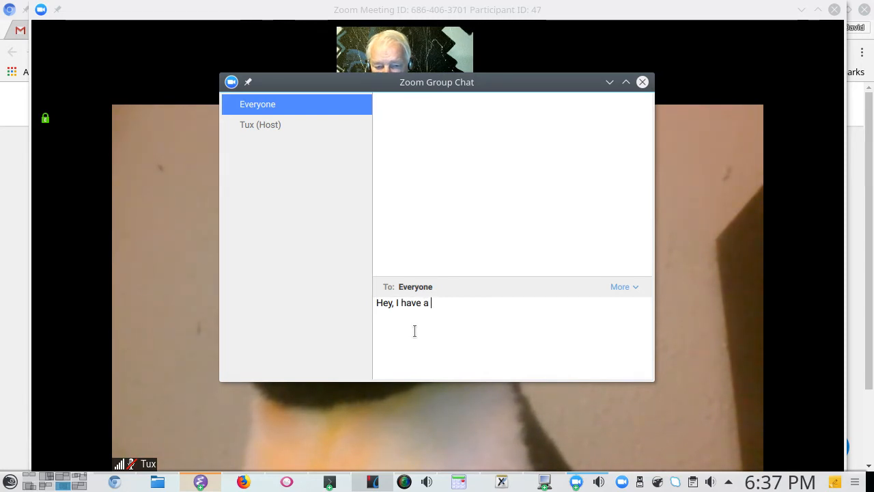
type("ques")
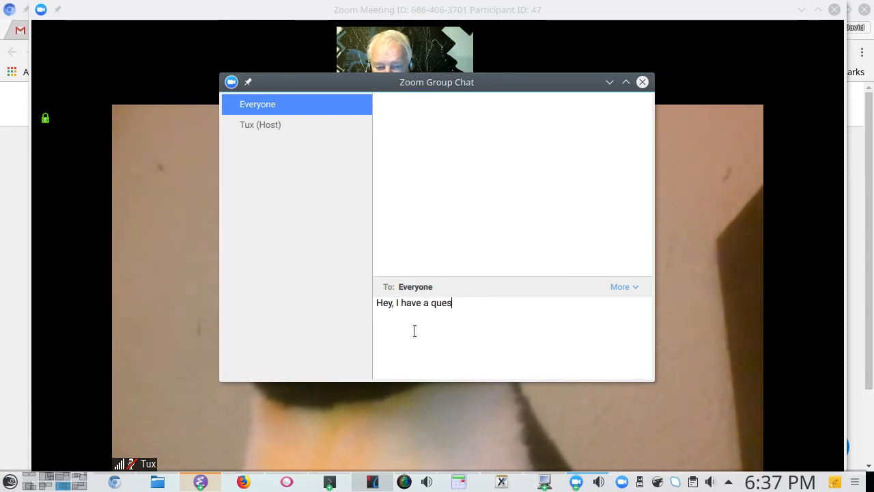
type("tion.")
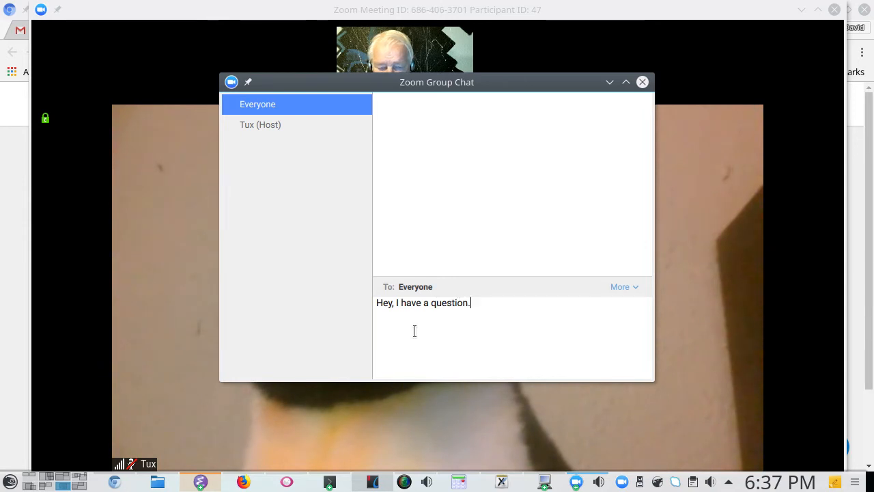
key("Return")
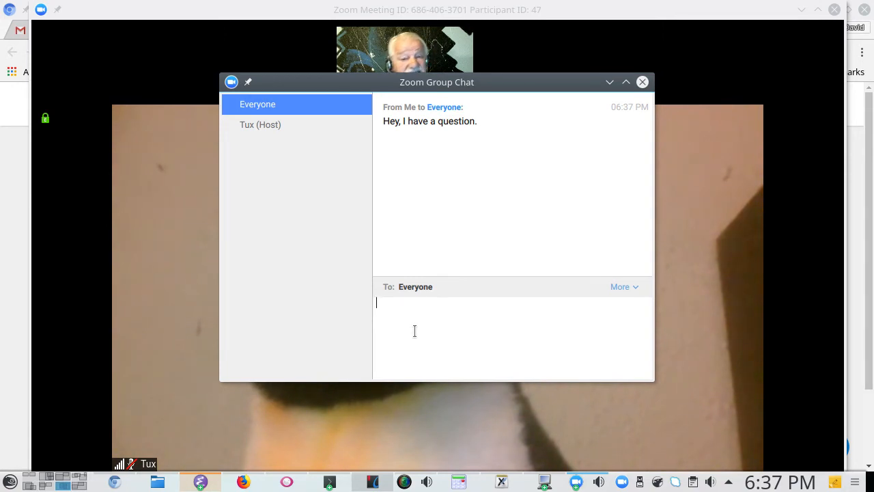
mouse_move(679, 242)
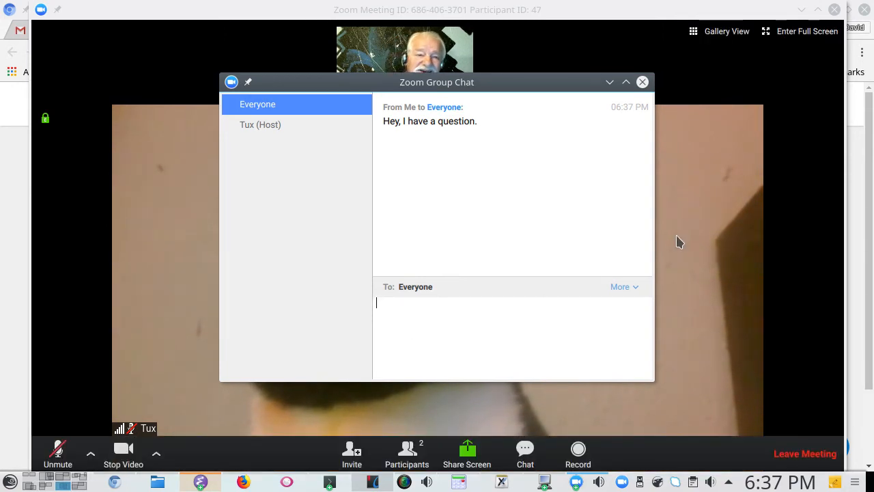
mouse_move(574, 199)
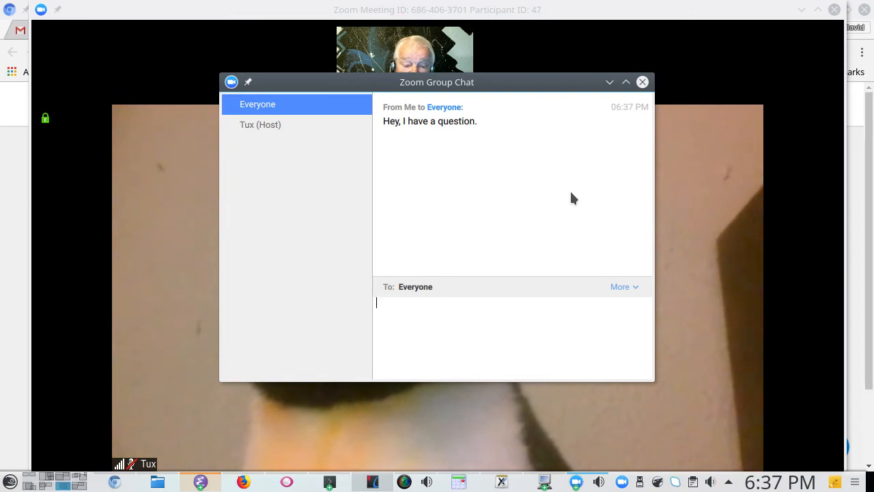
mouse_move(614, 166)
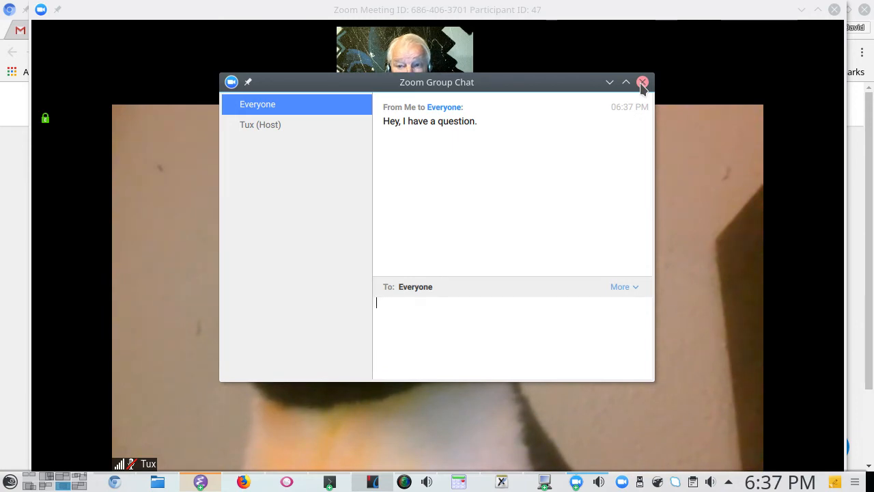
left_click(642, 82)
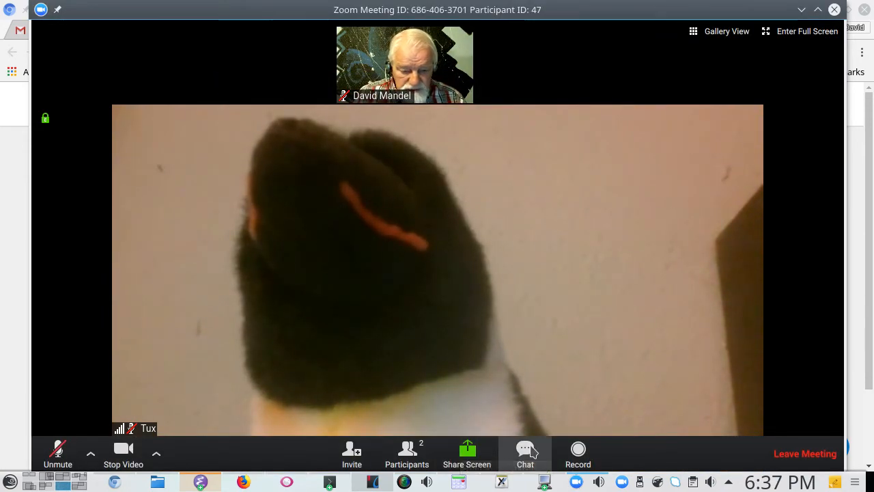
mouse_move(577, 454)
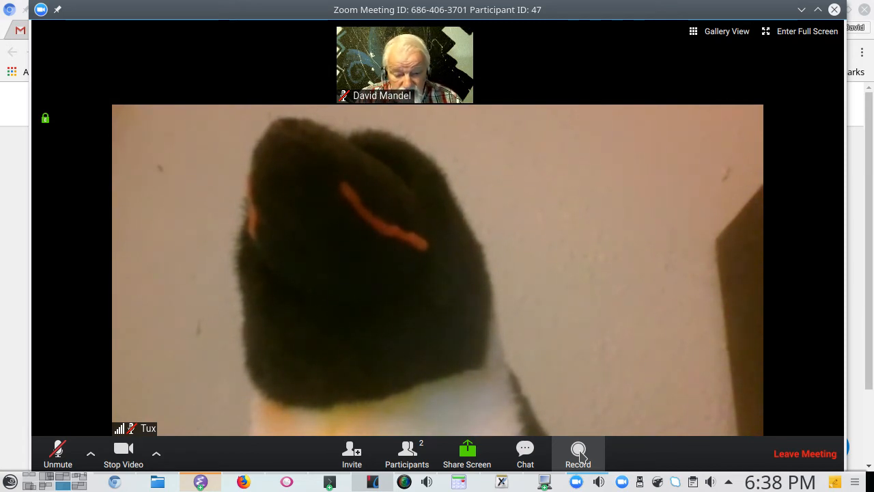
mouse_move(467, 454)
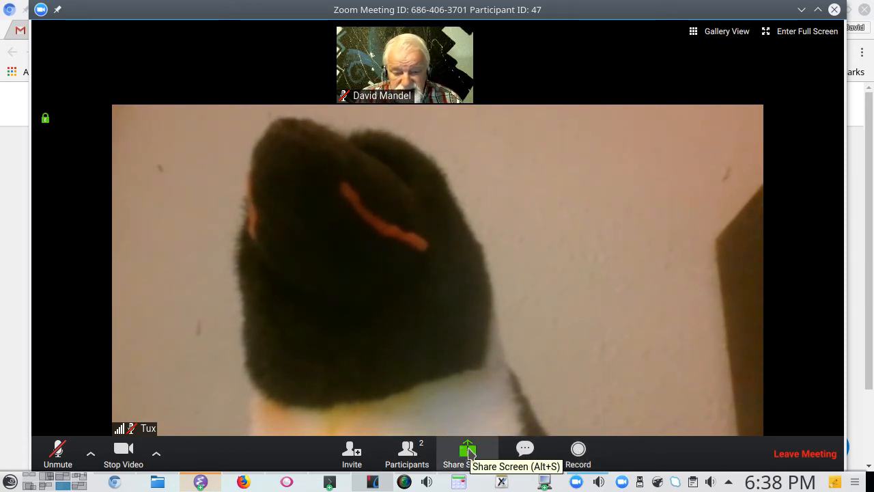
- Share Desktop 1 with the meeting from the screen-share picker
left_click(467, 454)
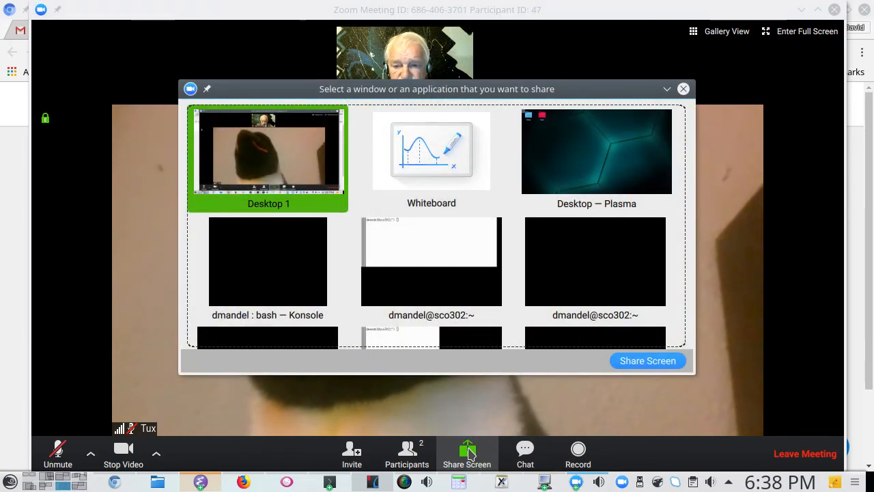
mouse_move(466, 454)
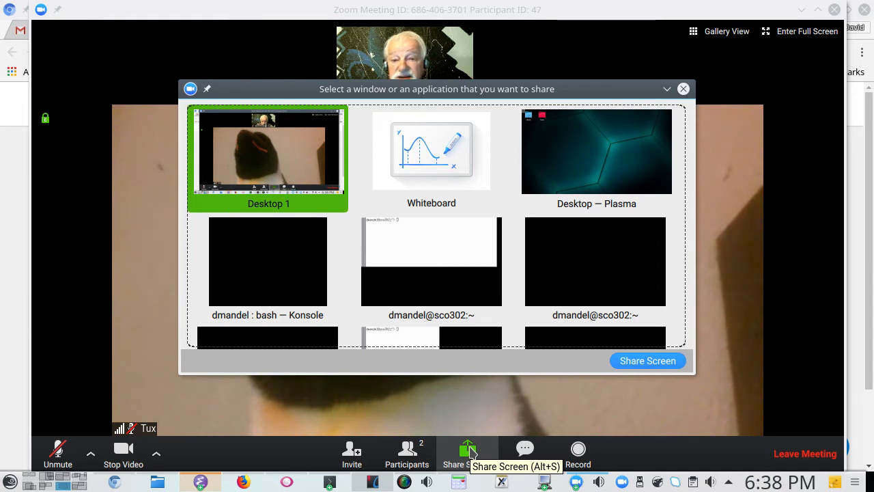
mouse_move(467, 453)
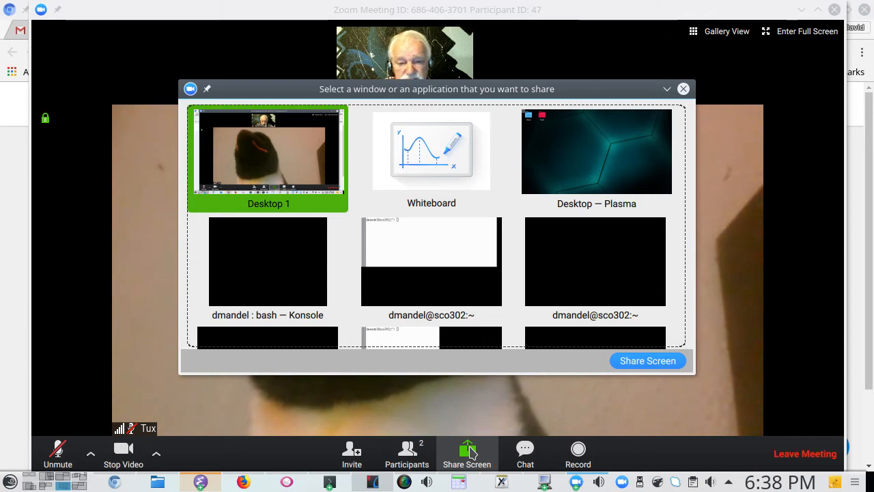
left_click(646, 361)
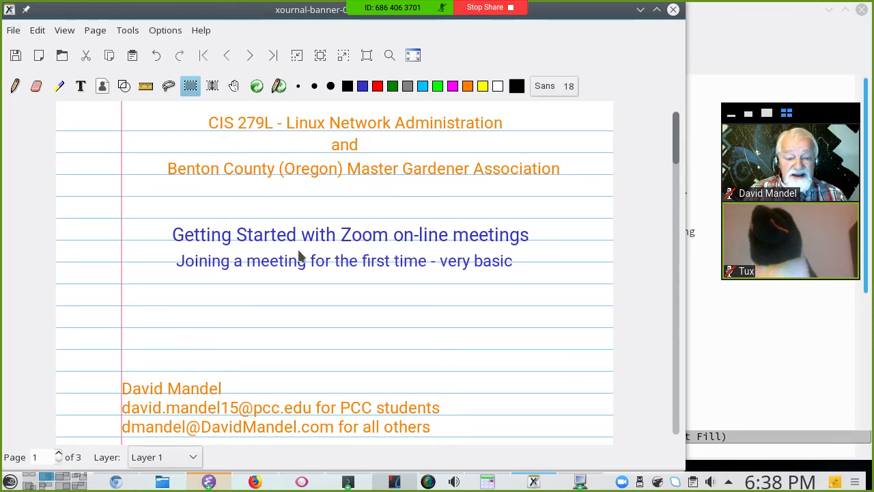
mouse_move(323, 248)
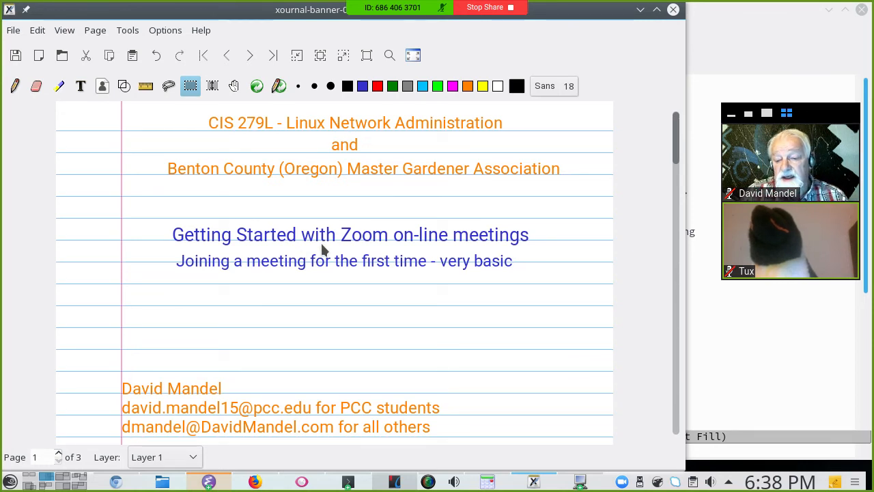
mouse_move(188, 333)
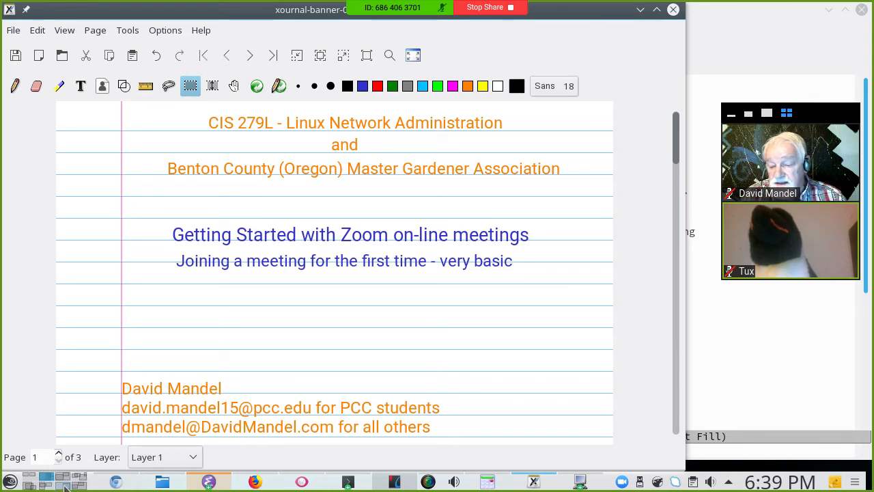
mouse_move(64, 480)
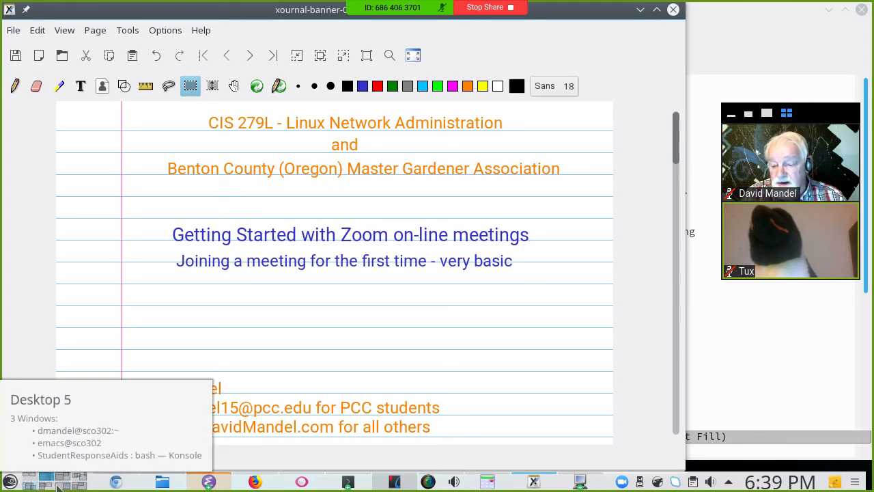
- Switch the shared view to the virtual desktop holding the garden photos
left_click(62, 482)
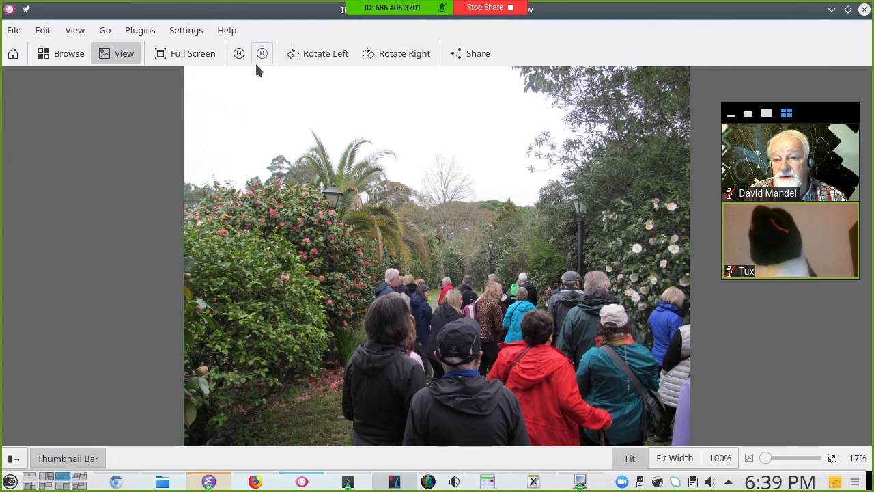
- Advance the Gwenview slideshow three photos, past the red and white camellia bushes
left_click(261, 54)
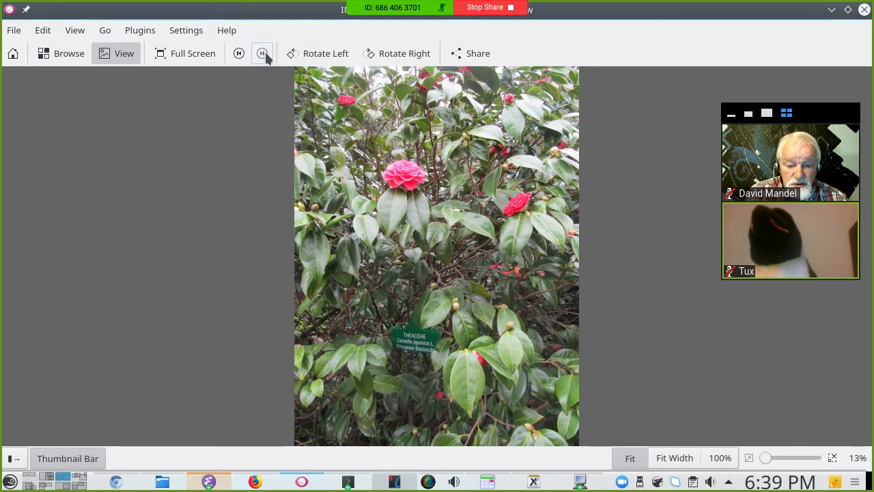
mouse_move(262, 53)
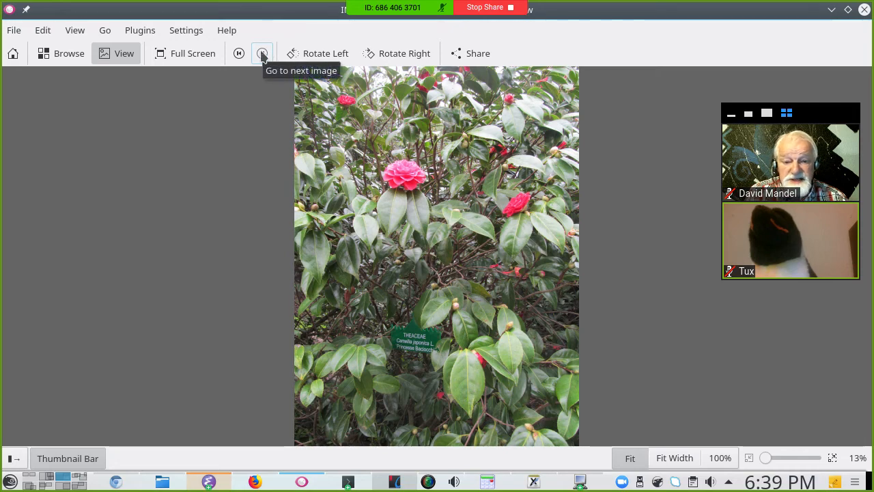
left_click(262, 54)
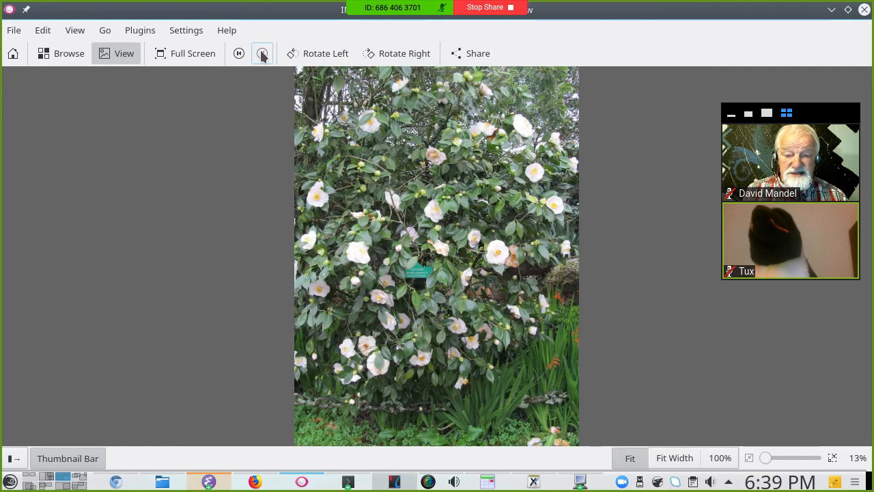
left_click(262, 53)
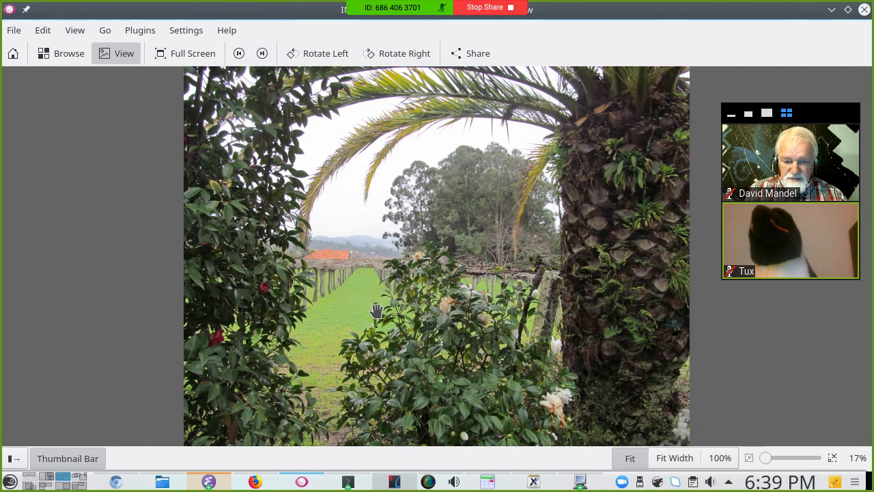
mouse_move(381, 275)
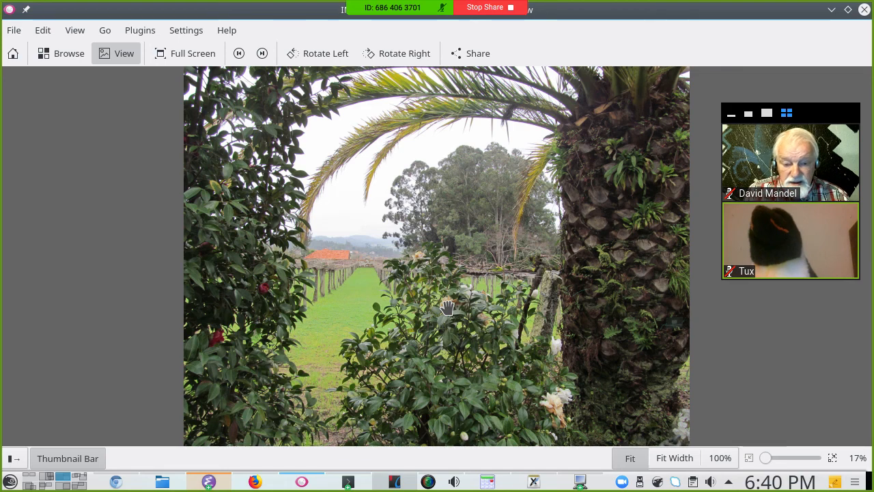
mouse_move(415, 280)
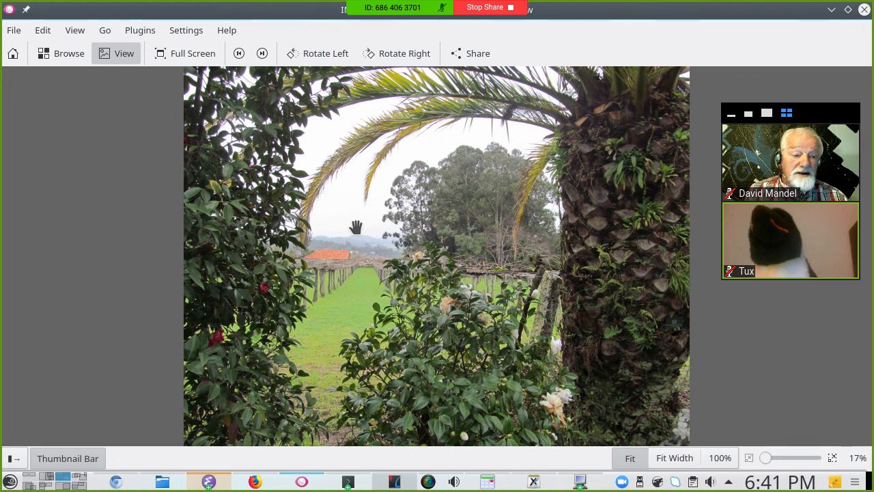
mouse_move(75, 485)
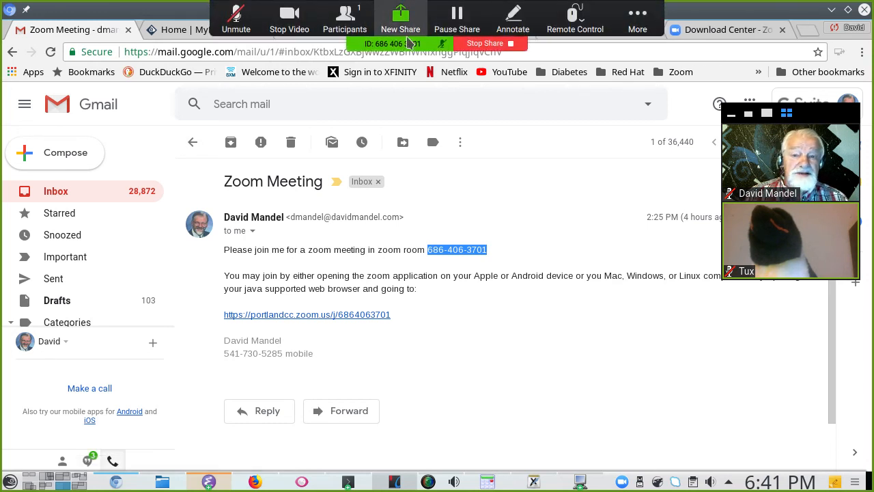
mouse_move(485, 43)
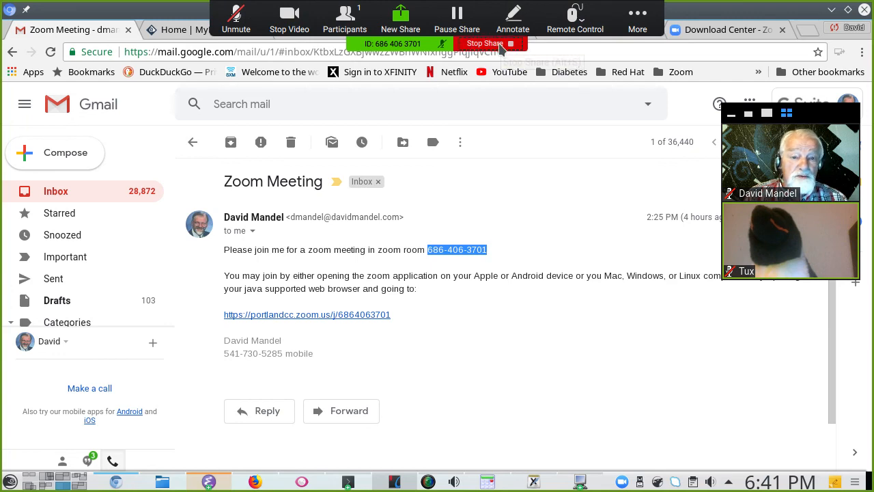
- Stop sharing the screen from the Zoom sharing bar, returning to the meeting view
left_click(484, 43)
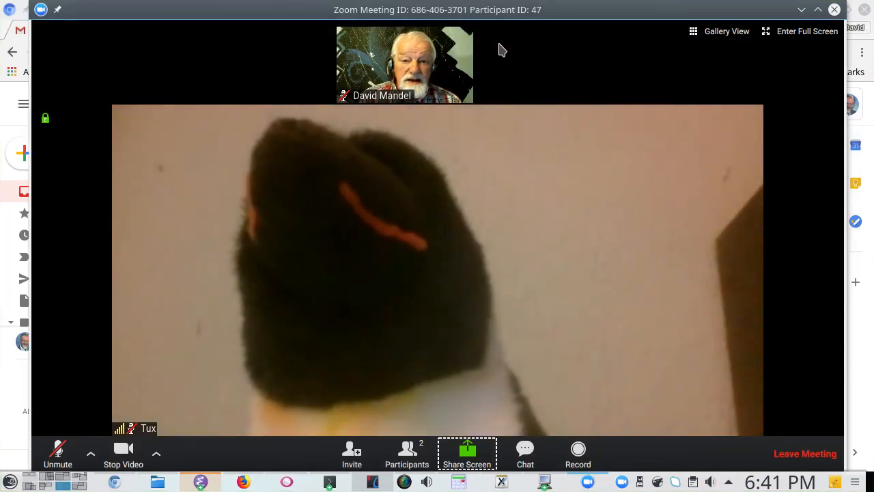
mouse_move(522, 58)
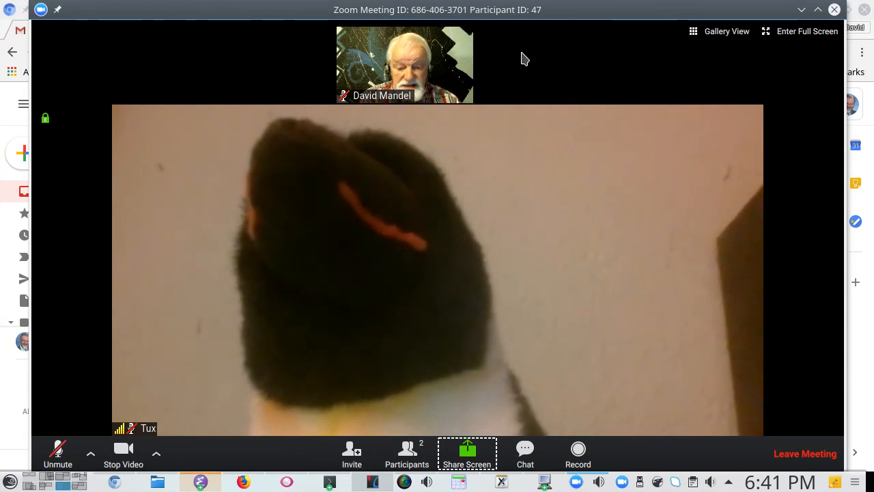
mouse_move(82, 438)
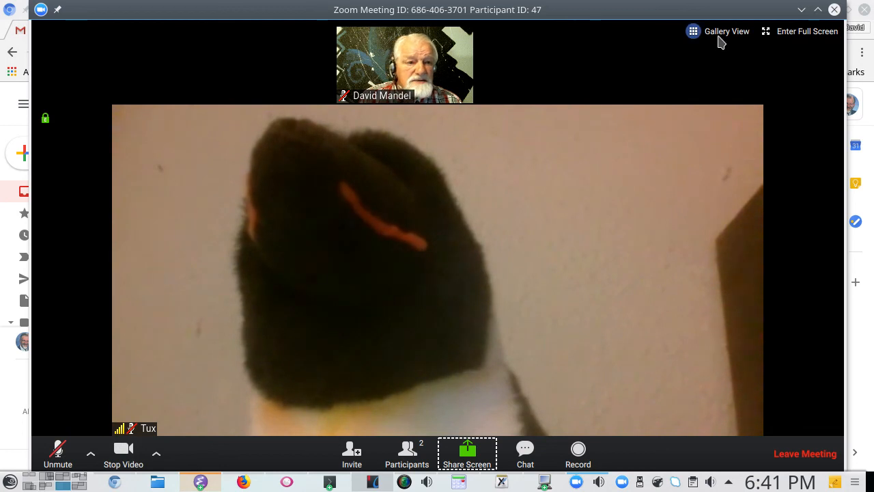
mouse_move(493, 243)
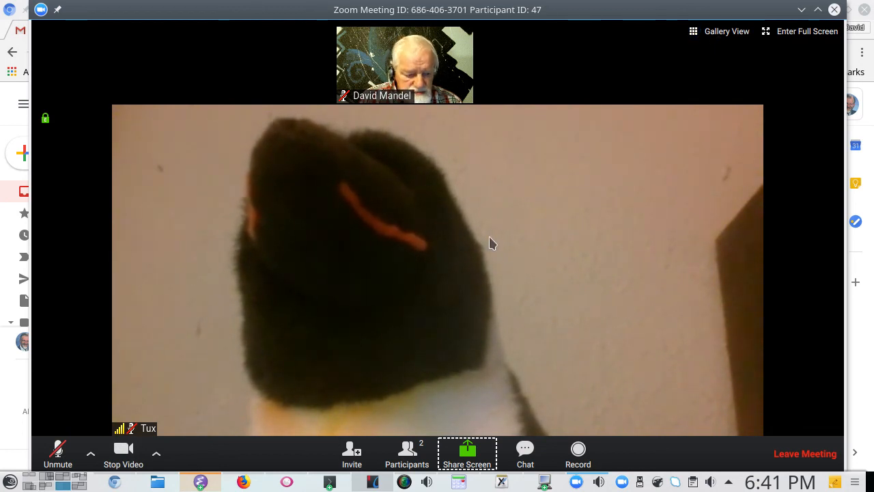
mouse_move(360, 282)
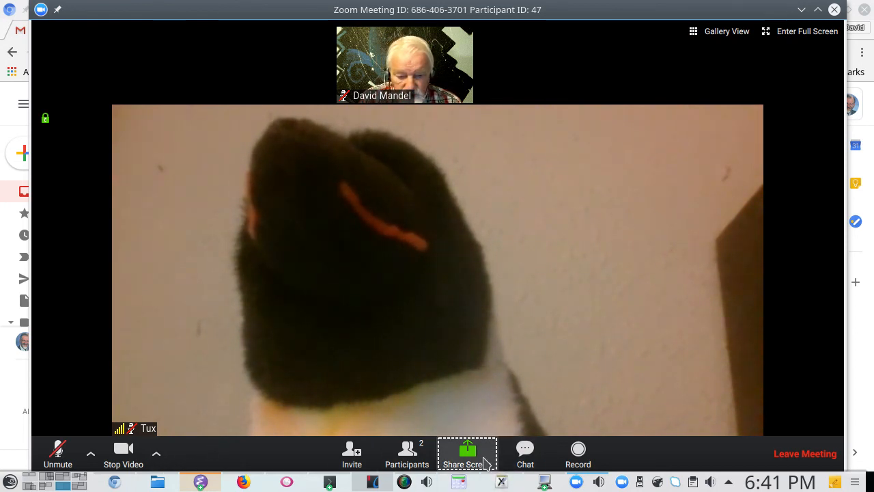
mouse_move(467, 453)
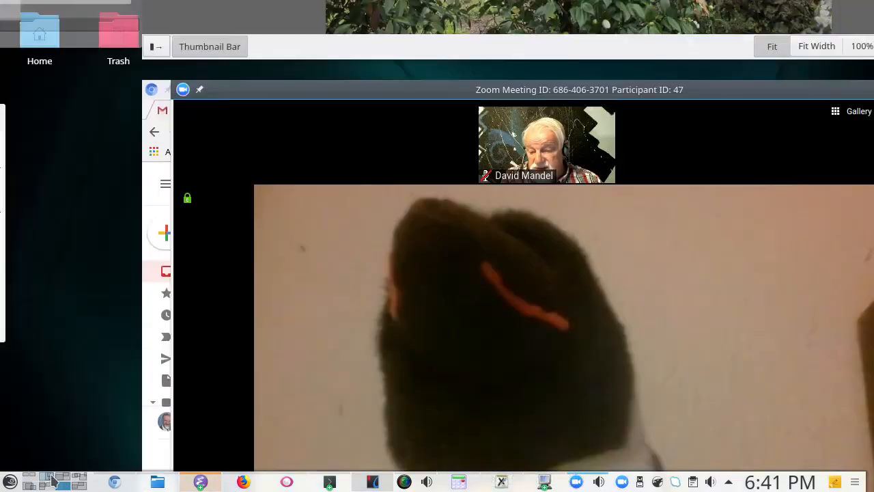
- Switch to the virtual desktop holding the Xournal 'Getting Started with Zoom' title slide
left_click(46, 482)
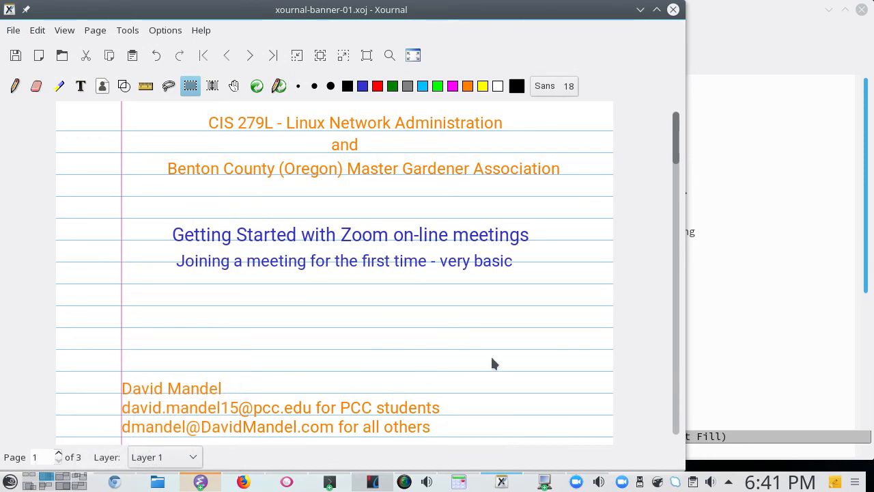
mouse_move(525, 358)
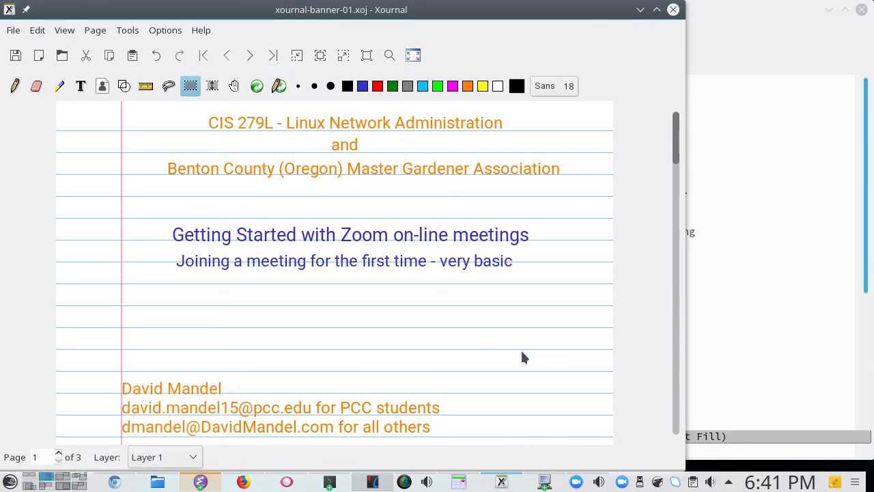